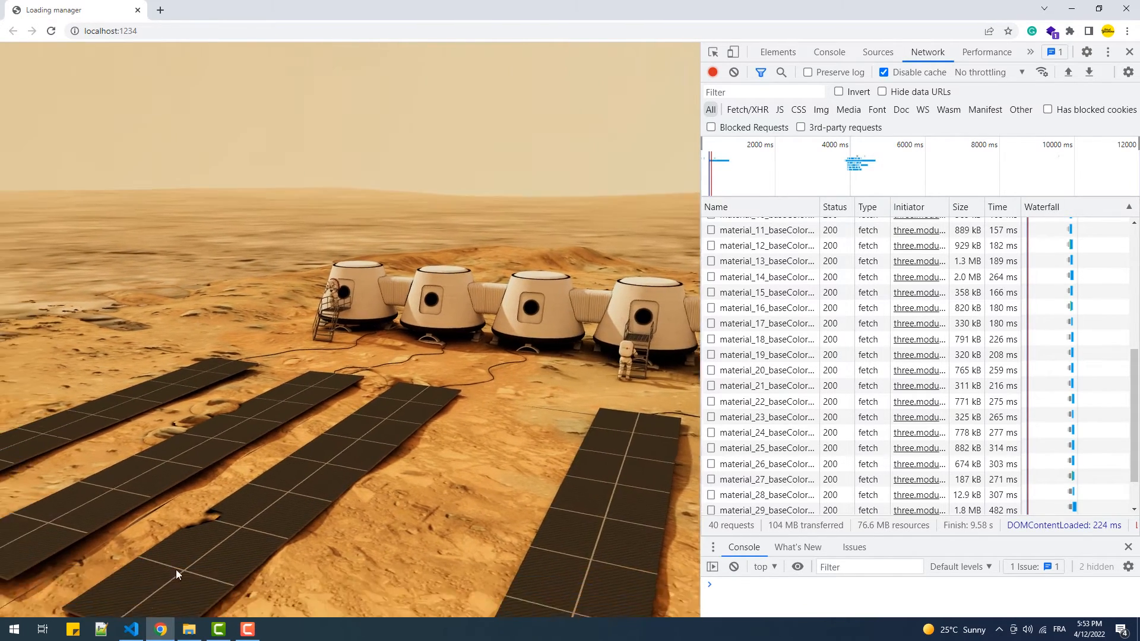
- Declare const loadingManager = new THREE.LoadingManager(); on line 29 of scripts.js
left_click(129, 630)
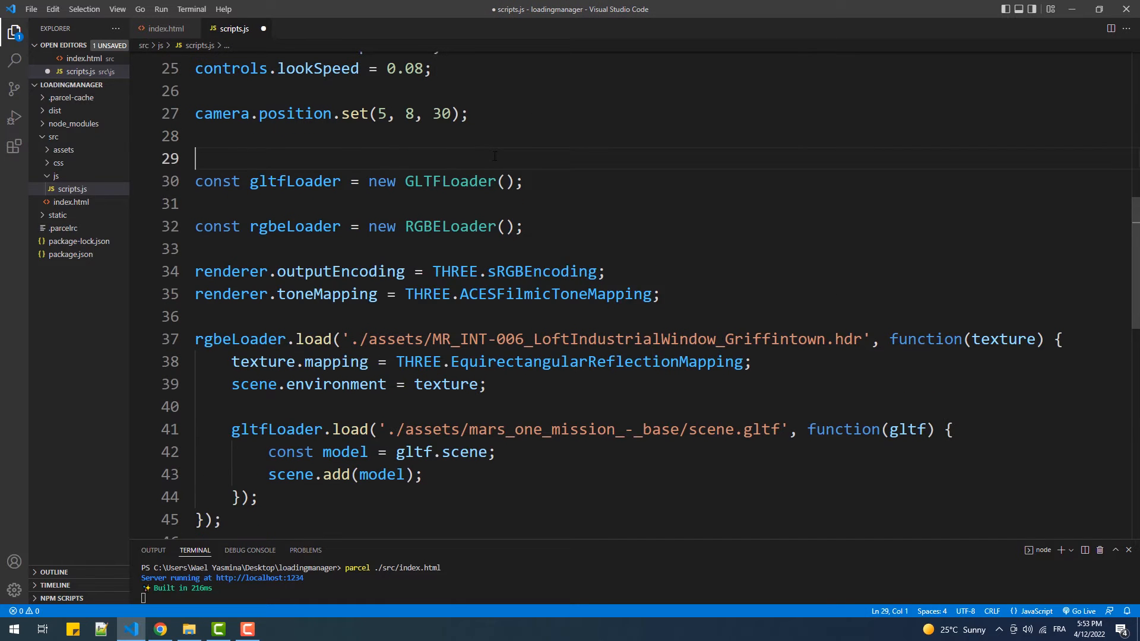
type("const loading")
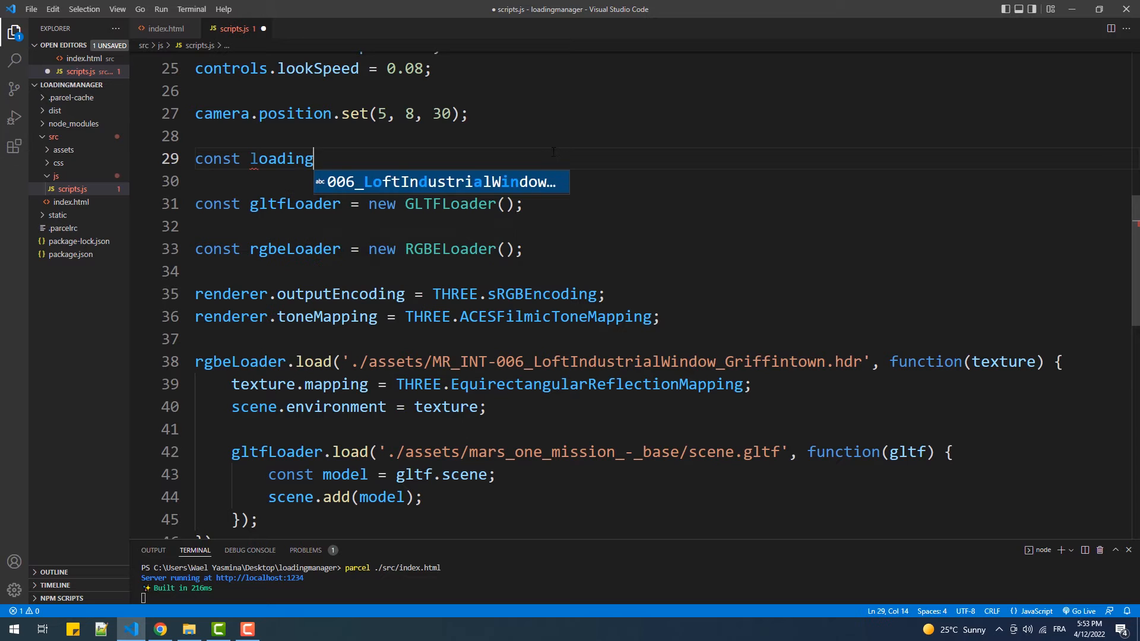
type("Manager = n")
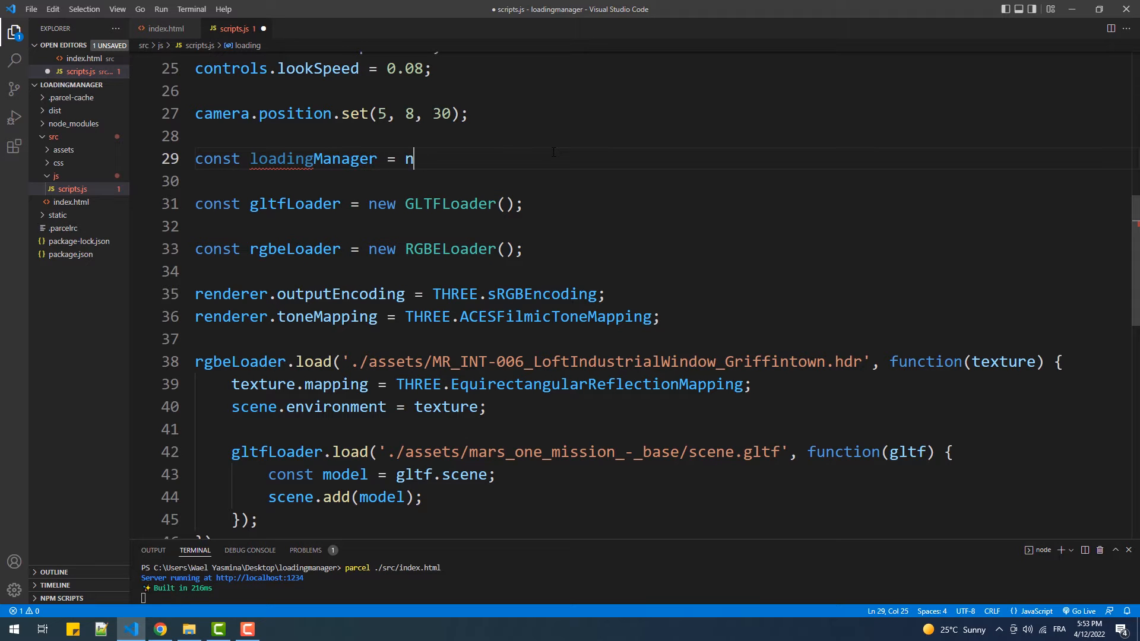
type("ew THREE.")
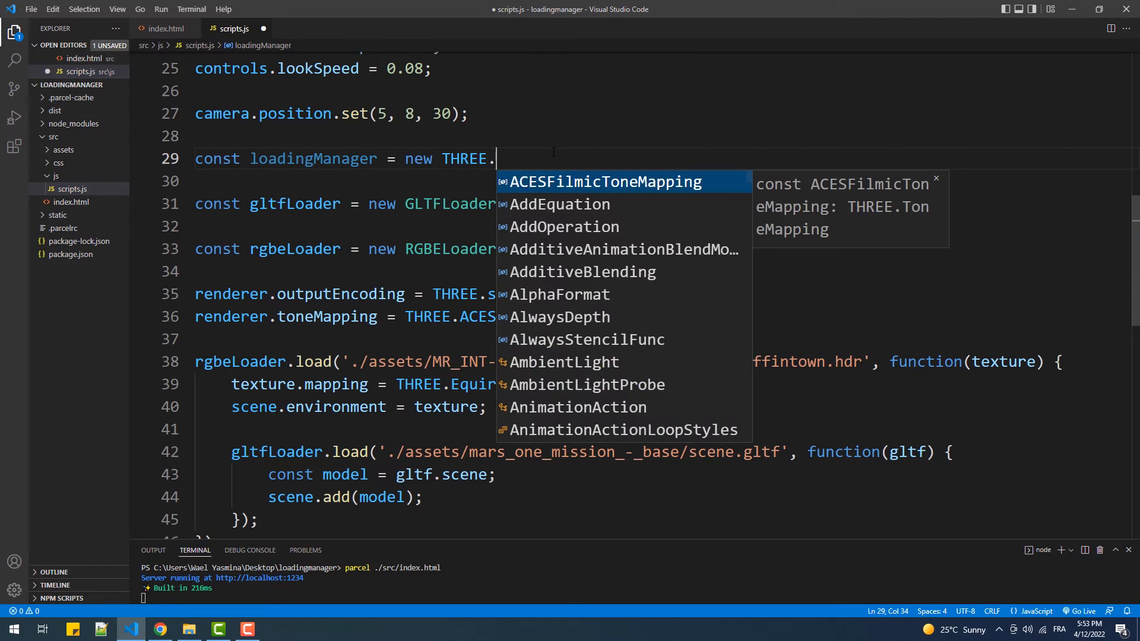
type("LoadingManager")
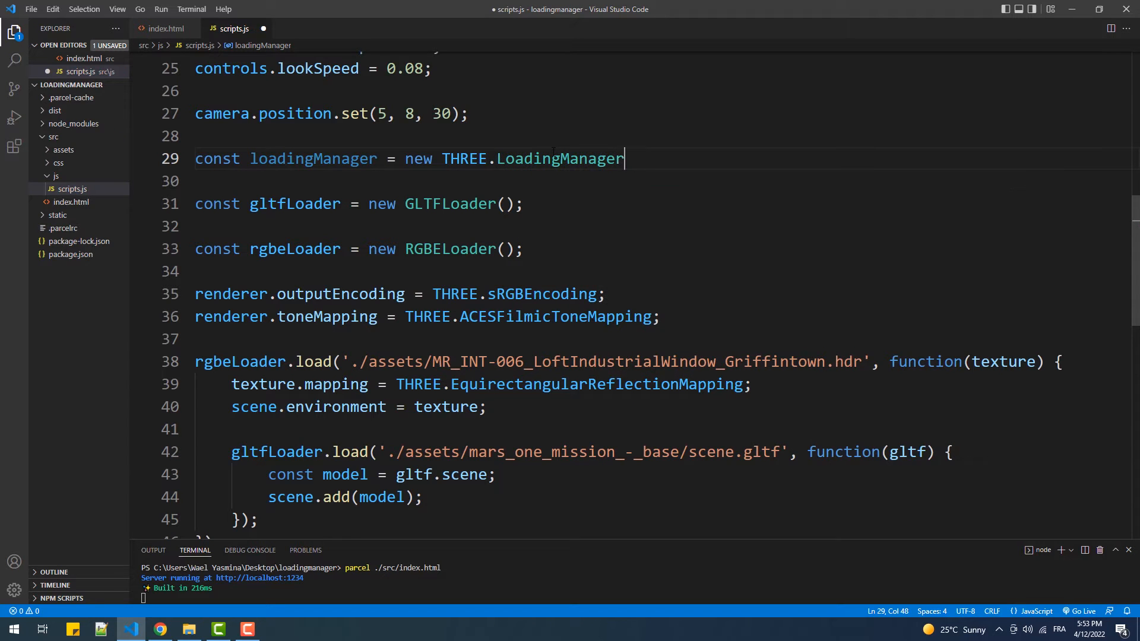
type("();")
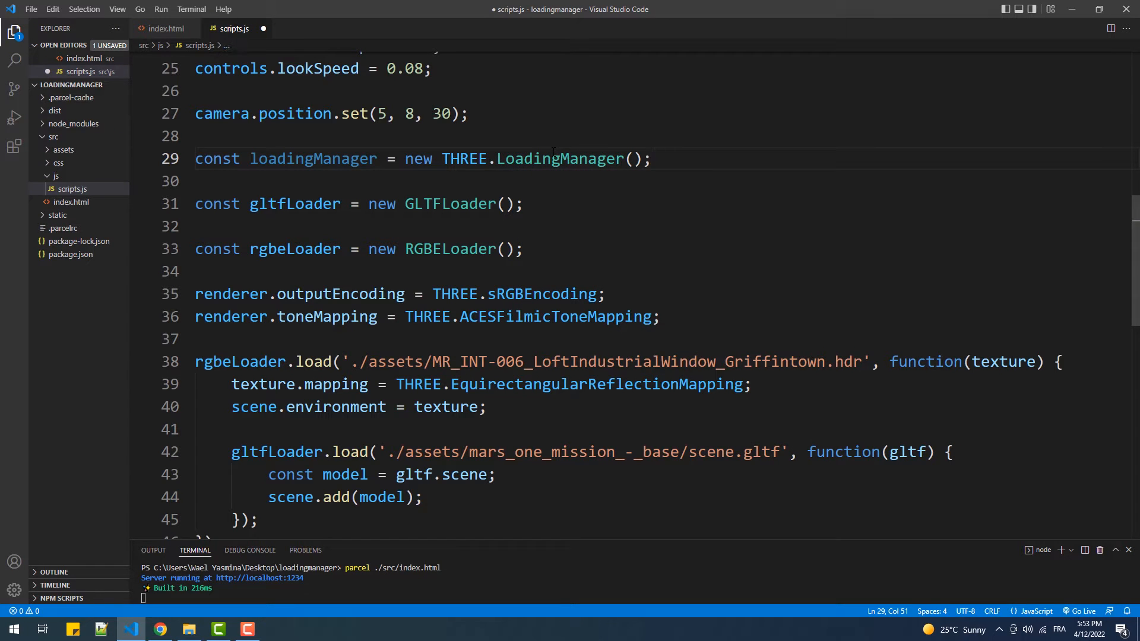
- Pass loadingManager into the GLTFLoader constructor and start a new loadingManager line
type("1")
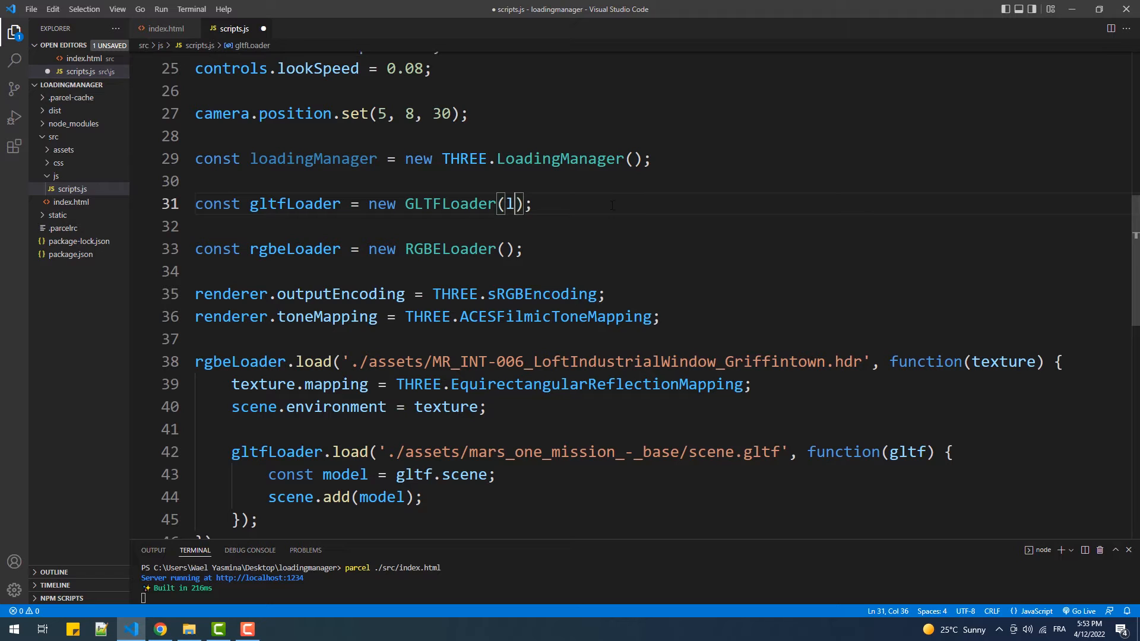
type("loadingManager")
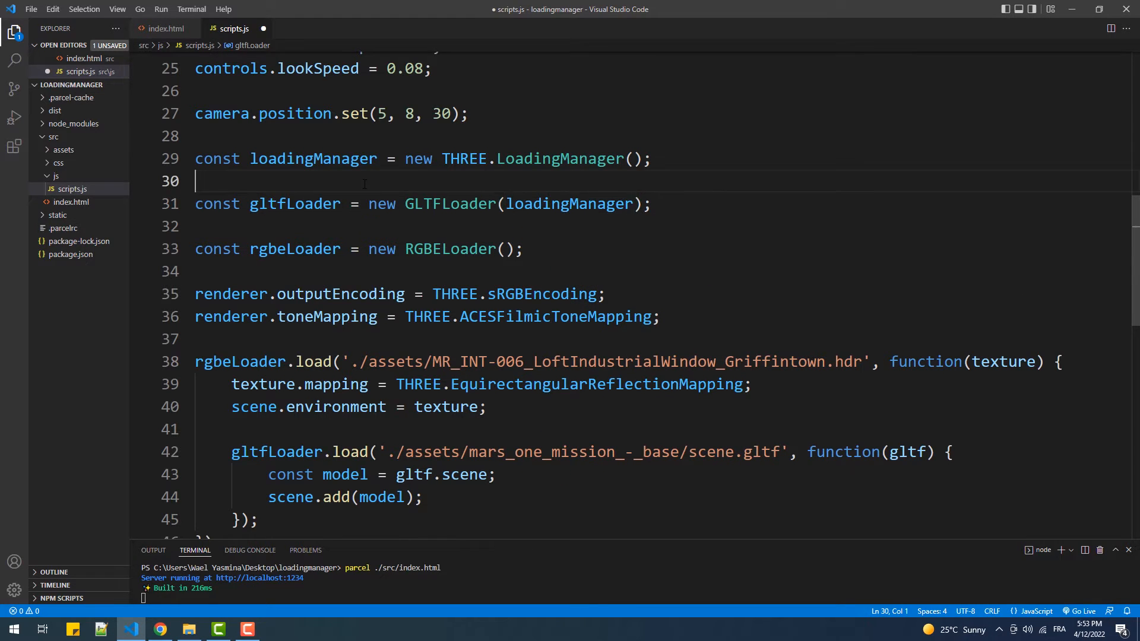
type("loadingManager")
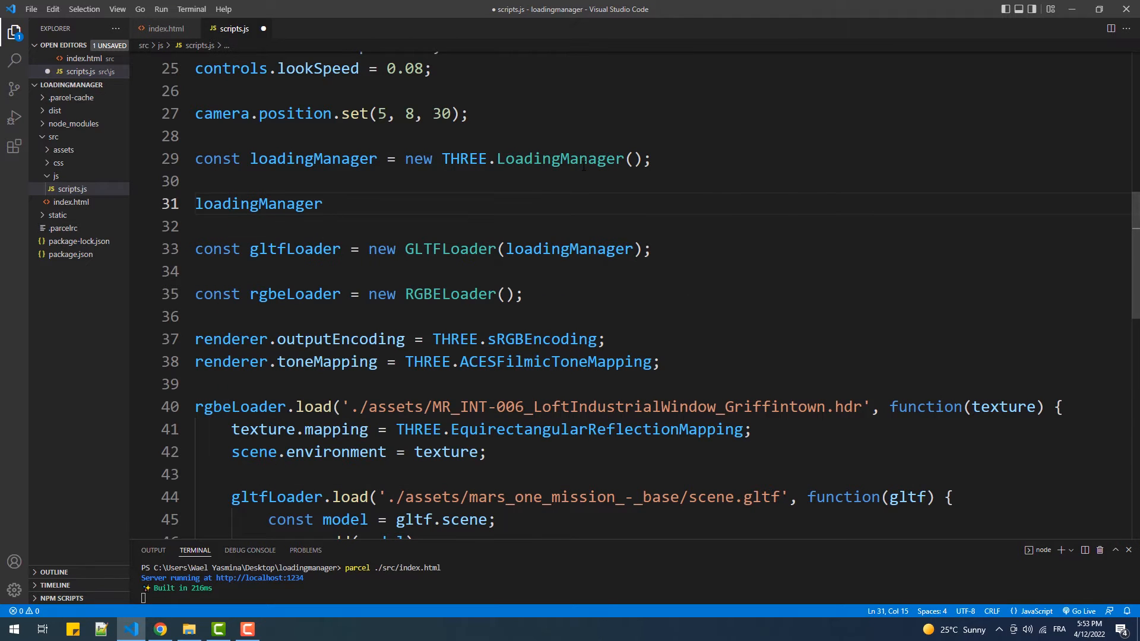
- Add loadingManager.onStart = function(url, item, total) logging `Started loading: ${url}`
type(".onStart = function(e")
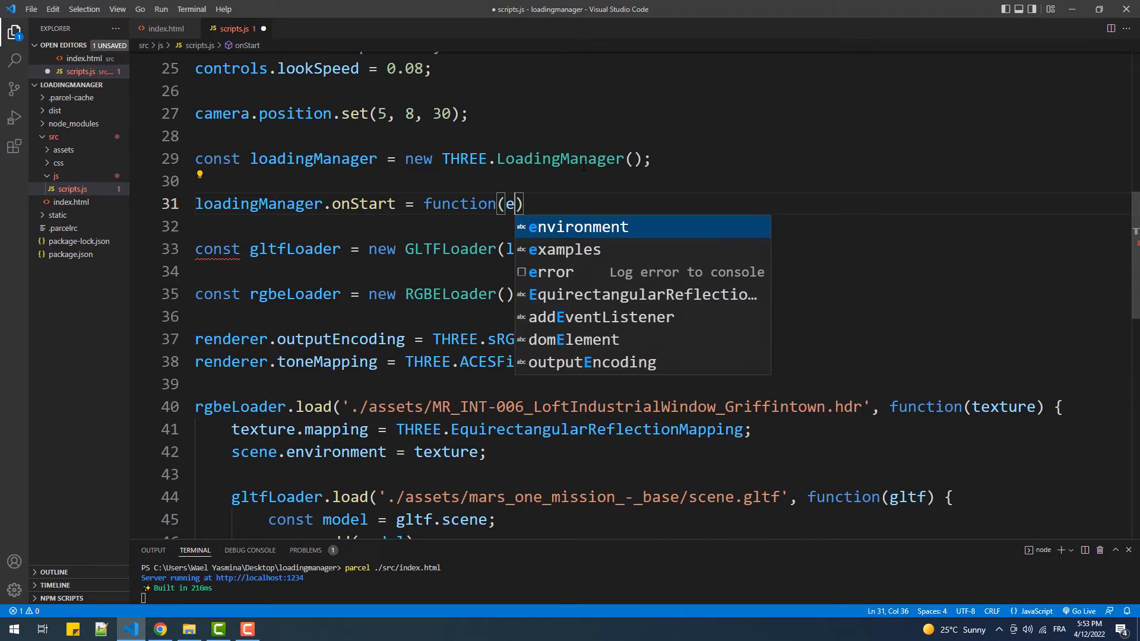
type("url")
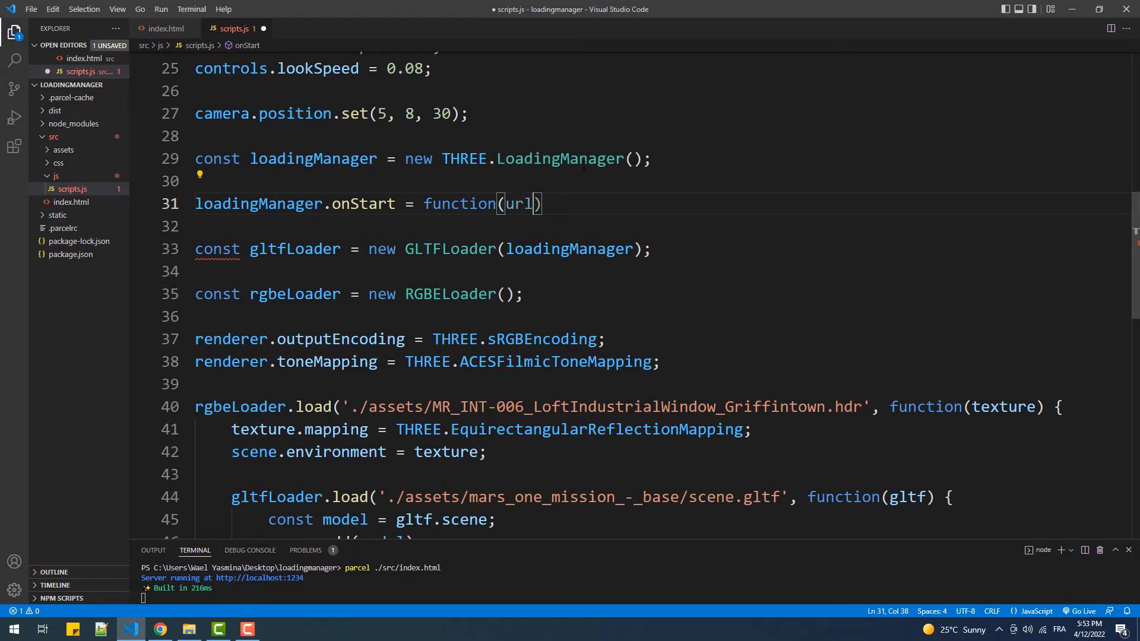
type(", item, total")
type("console.log();")
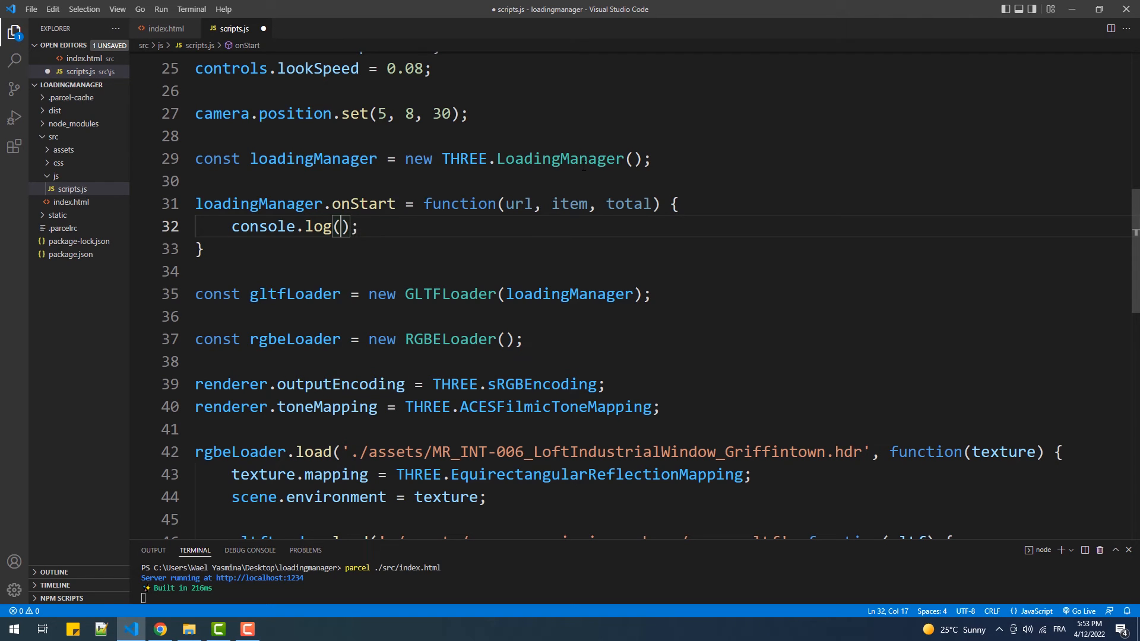
type("``")
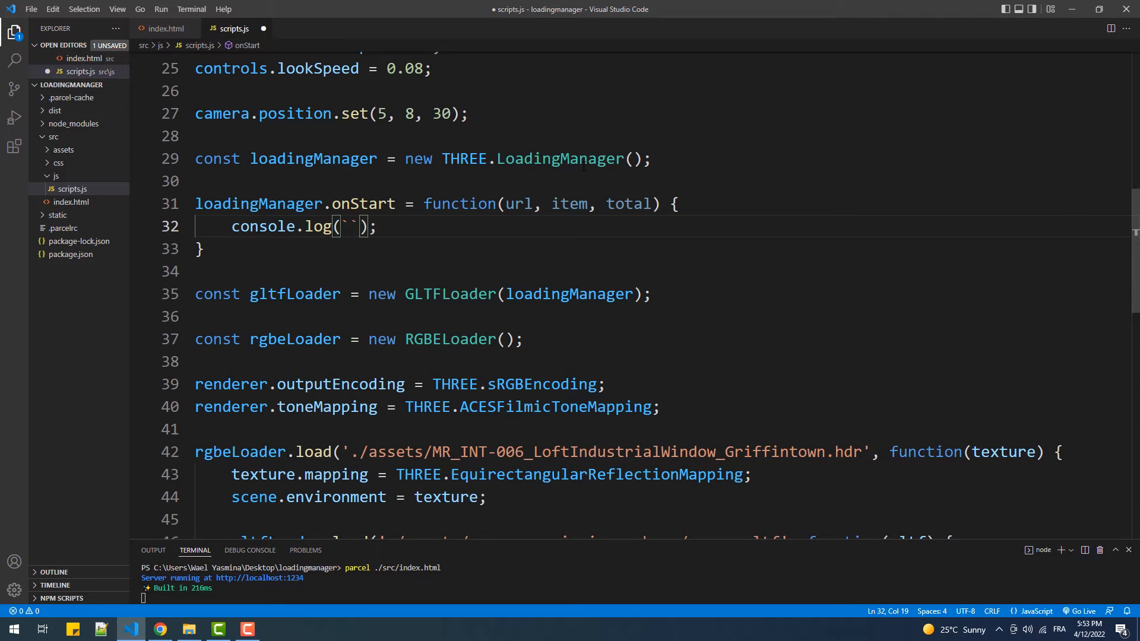
type("Started loading:")
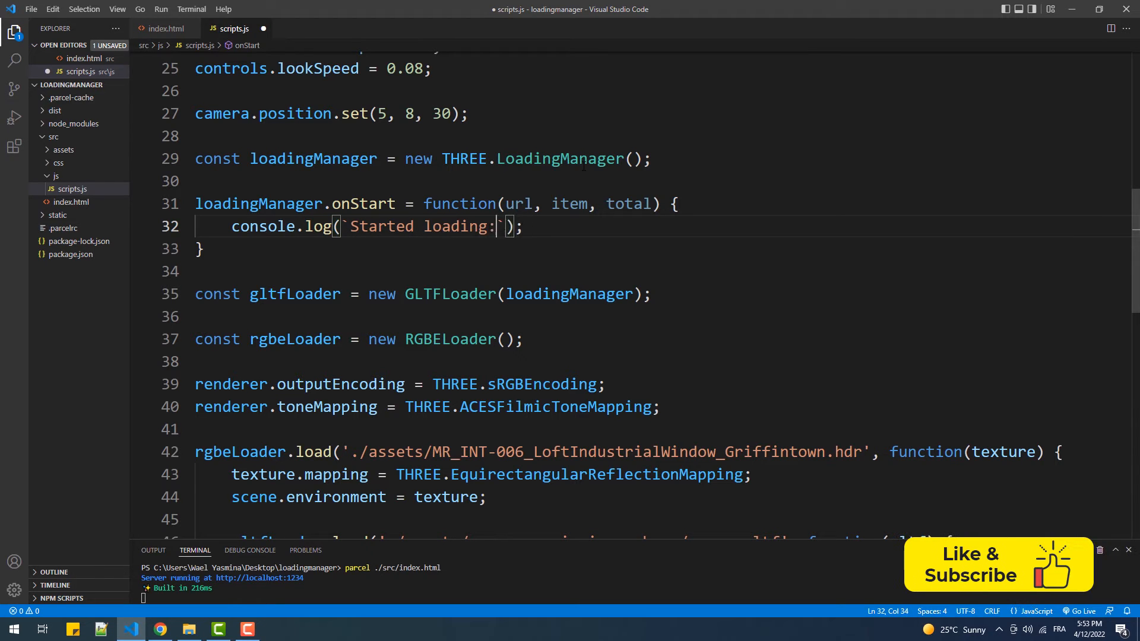
type("${url}")
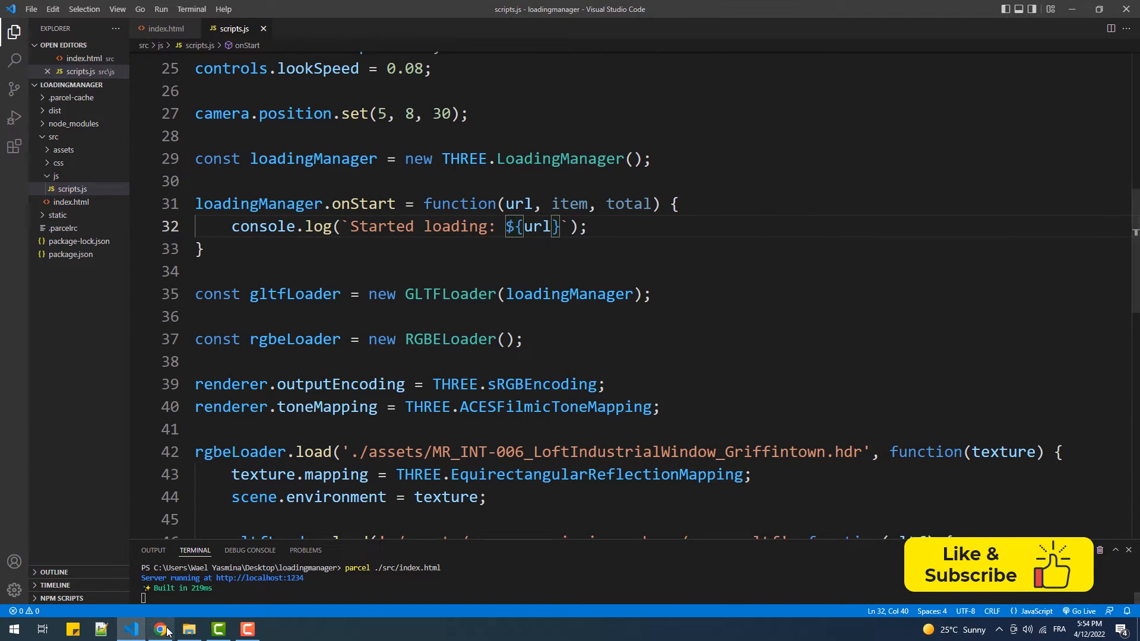
- Check the Started loading message in Chrome's console and return to the editor
left_click(161, 630)
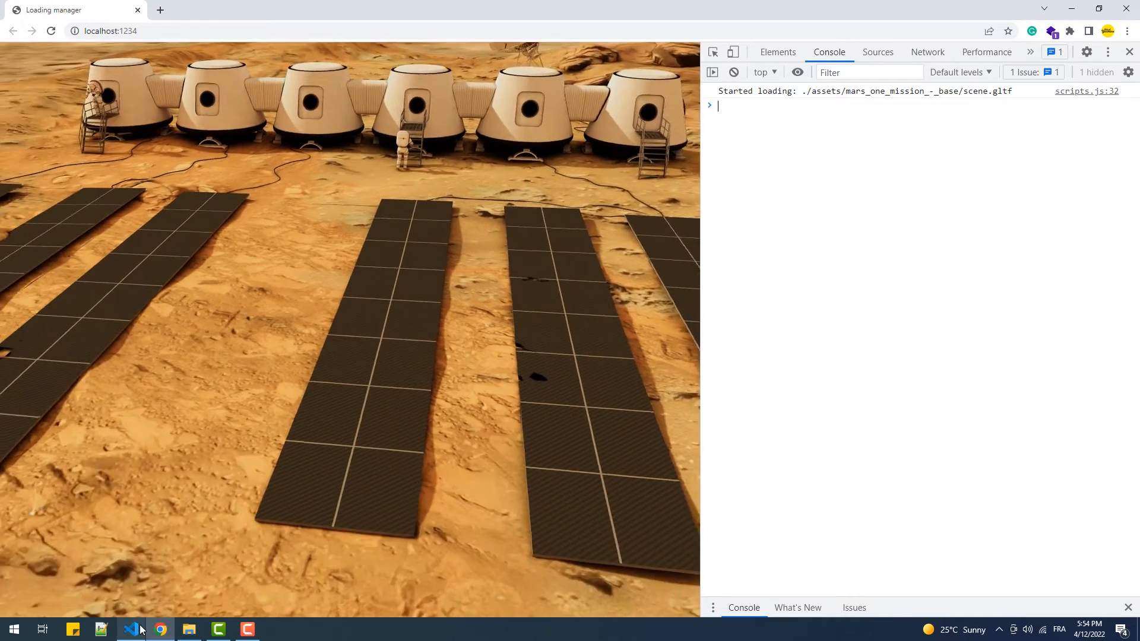
left_click(130, 629)
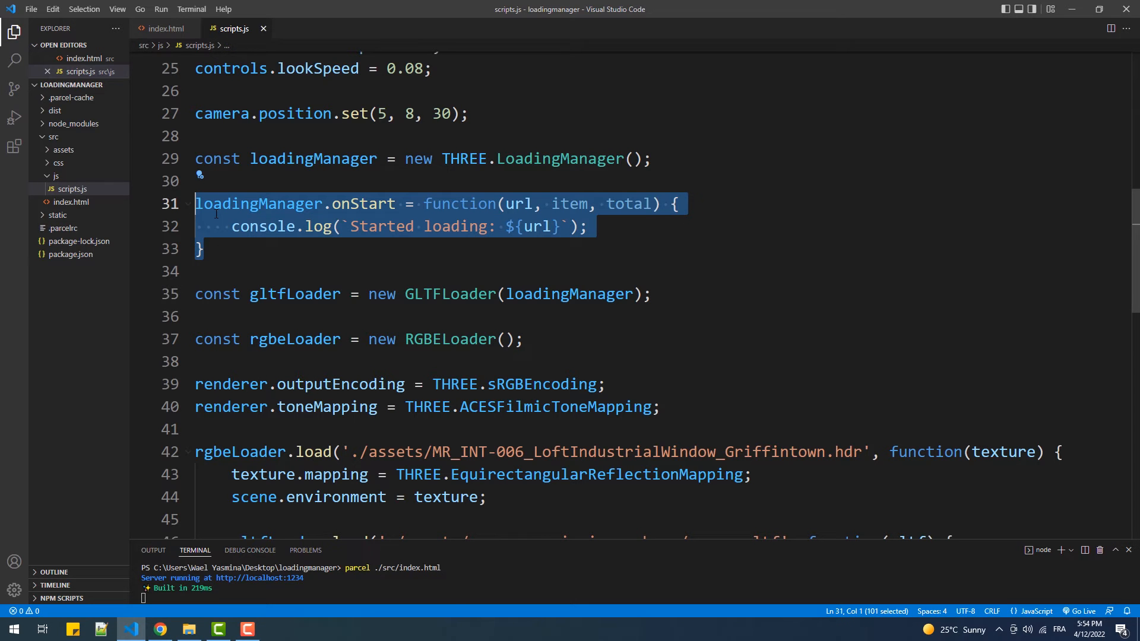
- Comment out onStart, add an onProgress(url, loaded, total) handler, save and switch to Chrome
key("ctrl+/")
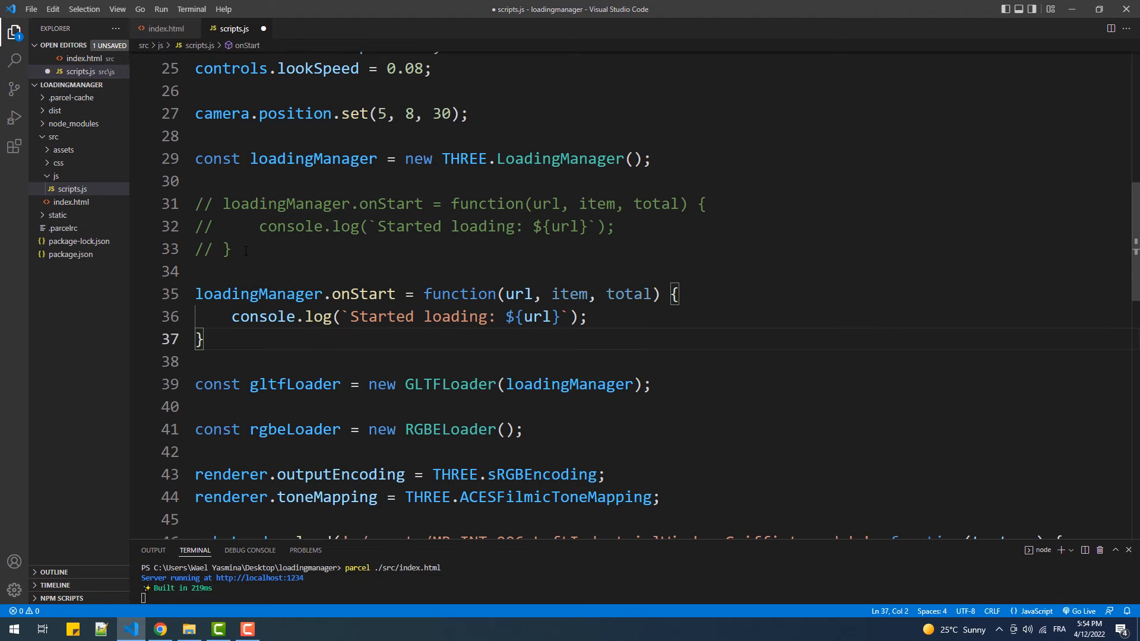
double_click(373, 293)
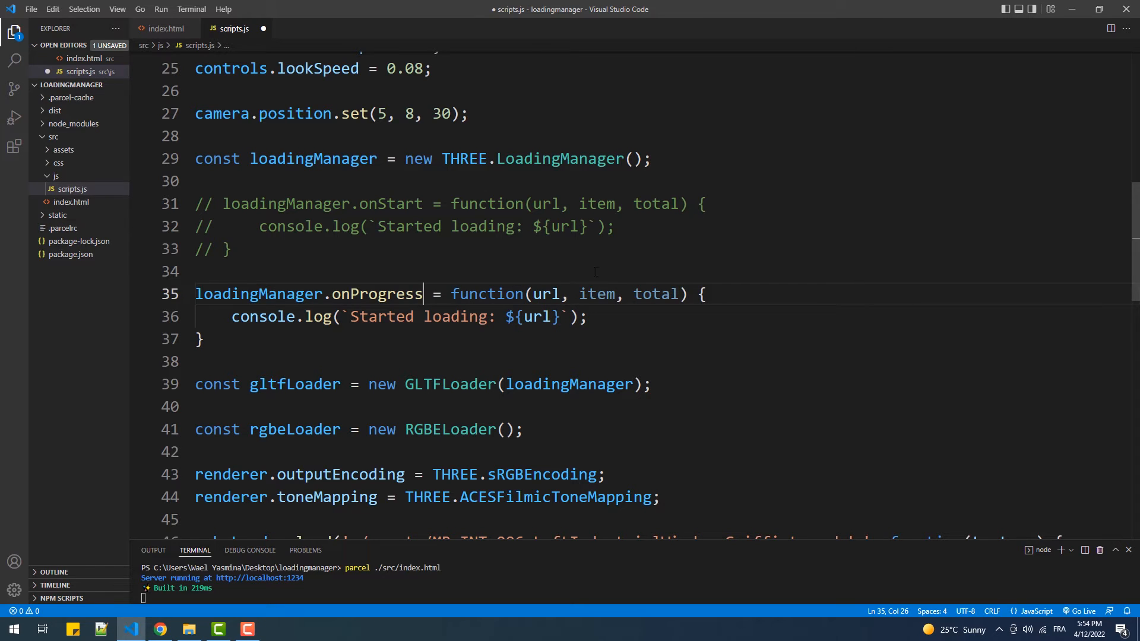
double_click(596, 294)
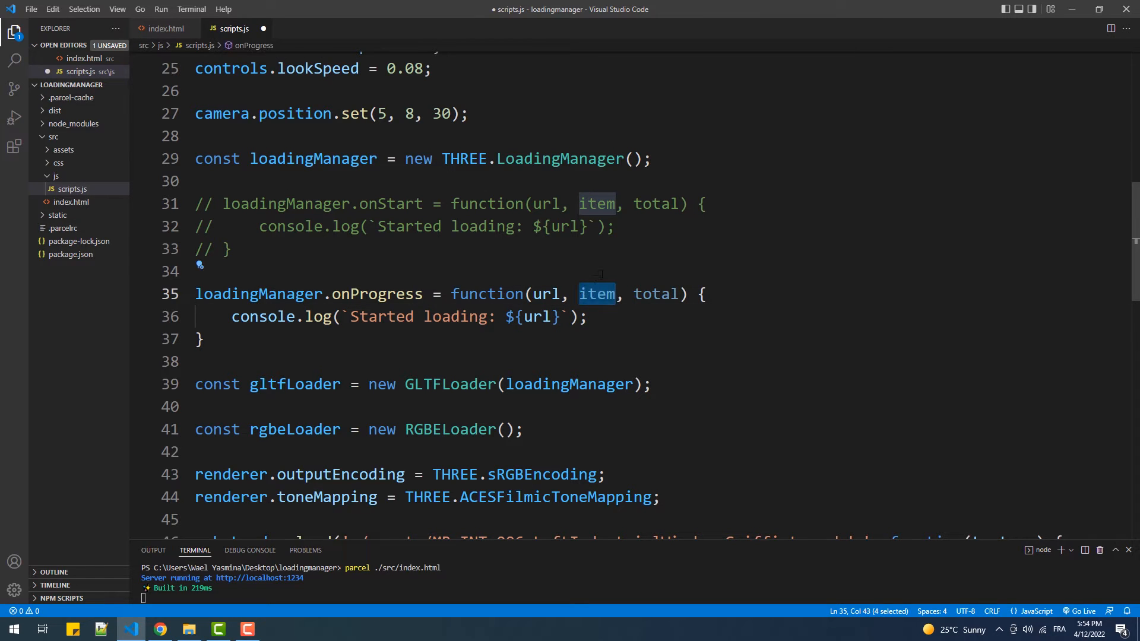
type("loaded")
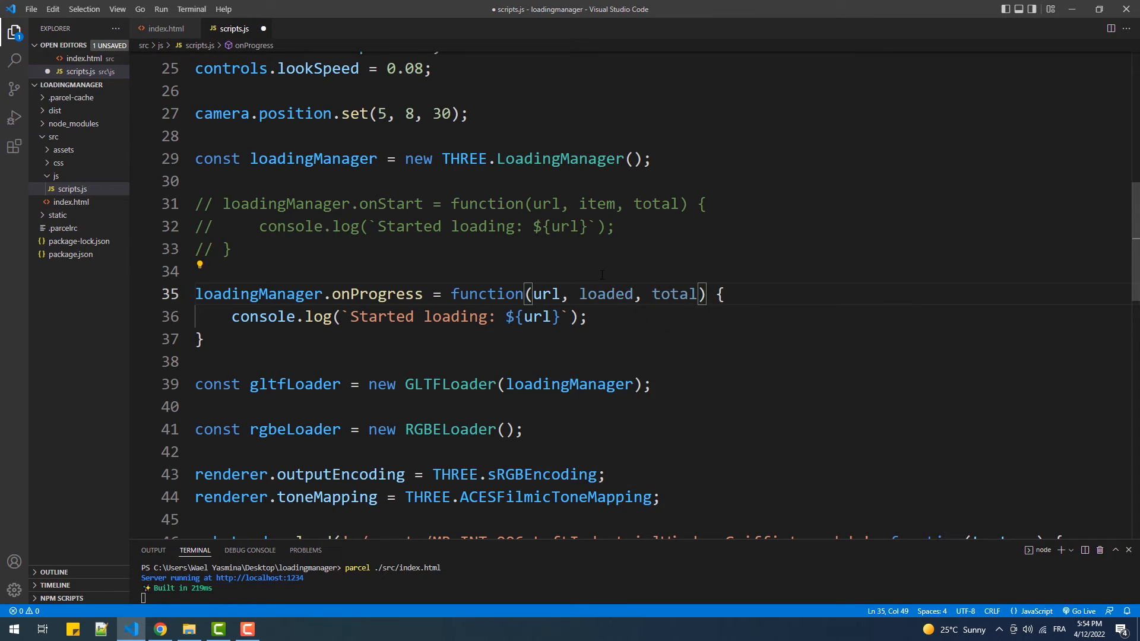
key("ctrl+s")
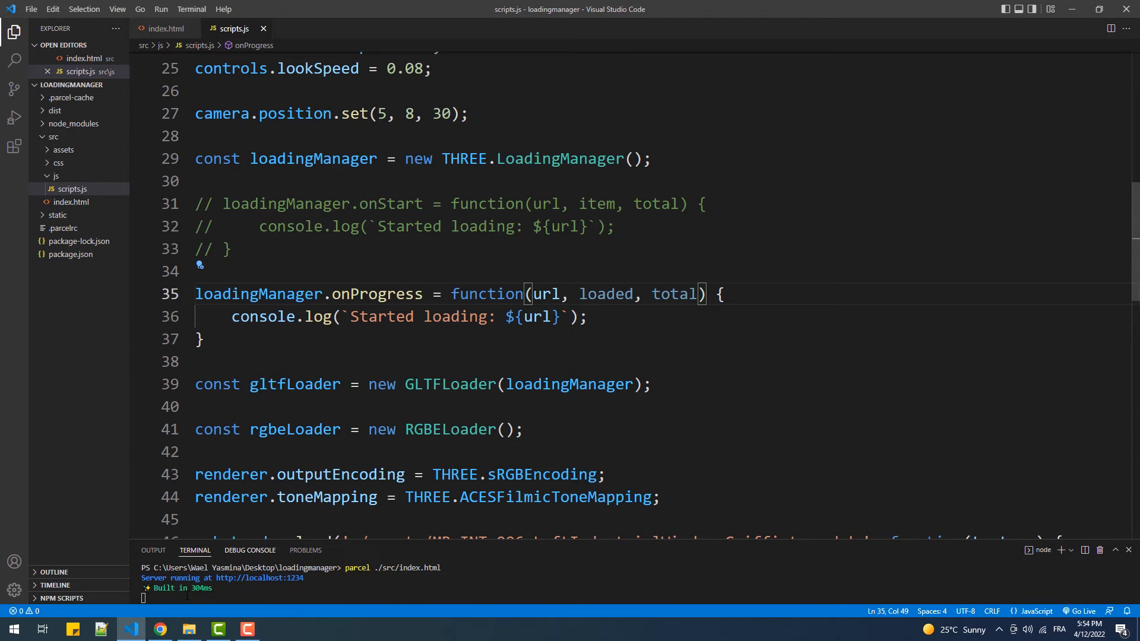
left_click(160, 629)
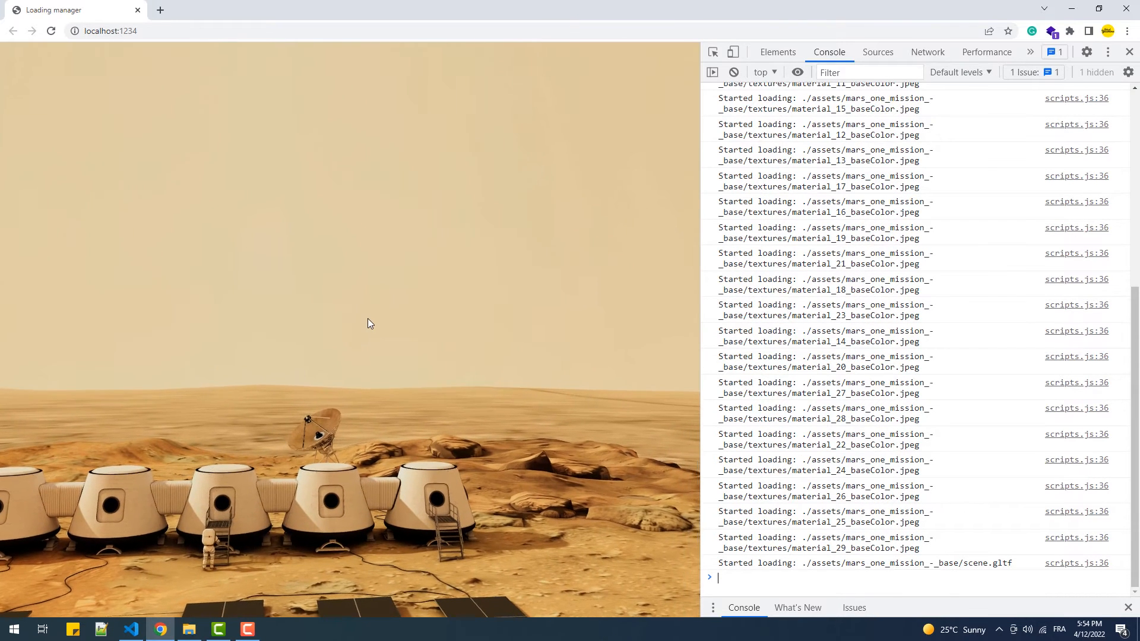
- Return from Chrome's console to scripts.js in VS Code
left_click(131, 630)
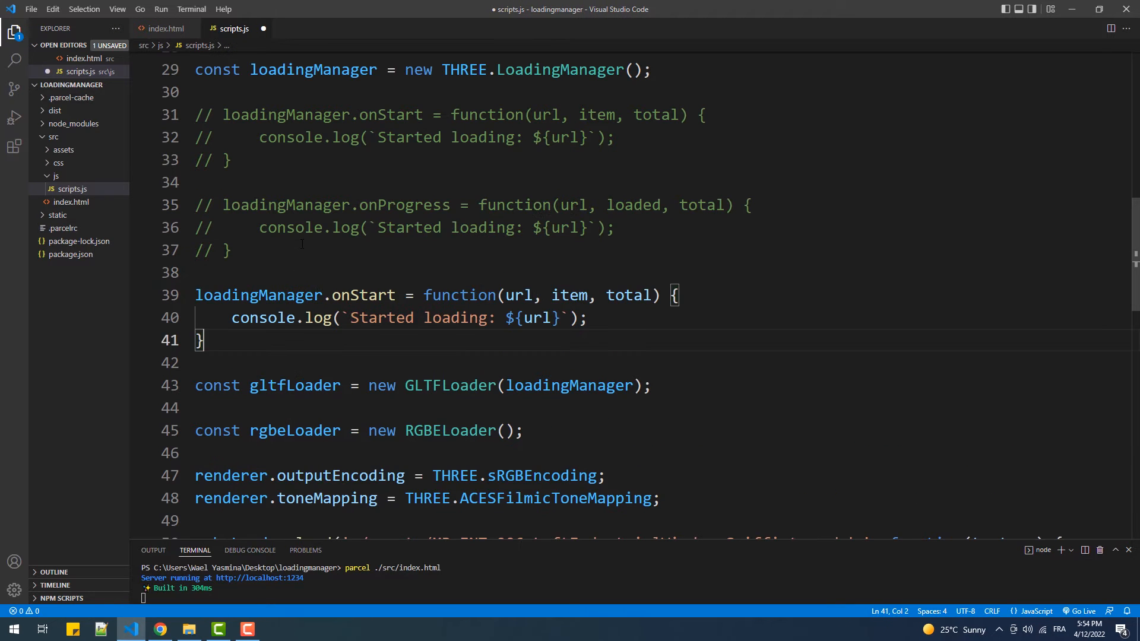
- Add an onLoad handler logging Just finished loading and verify it in Chrome's console
type("onLoad")
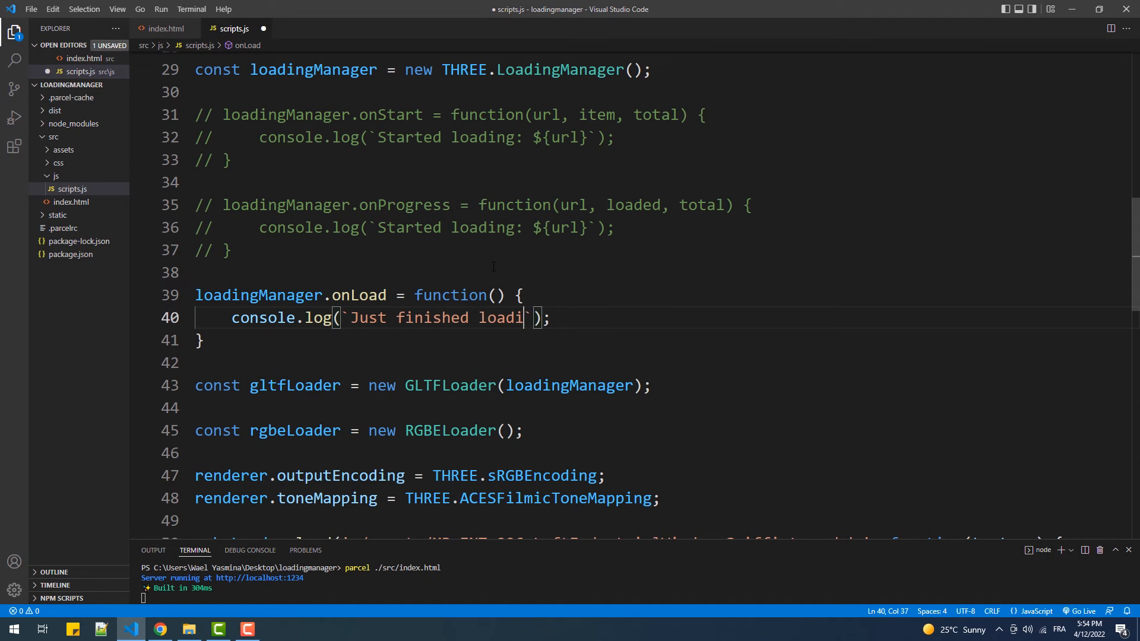
type("ng")
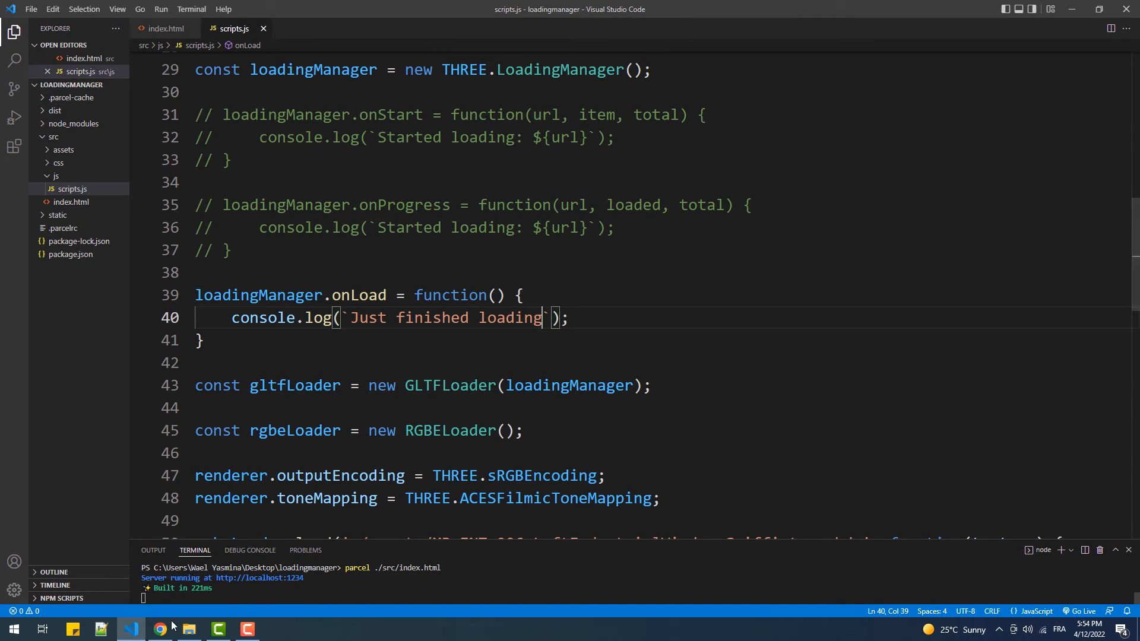
left_click(159, 630)
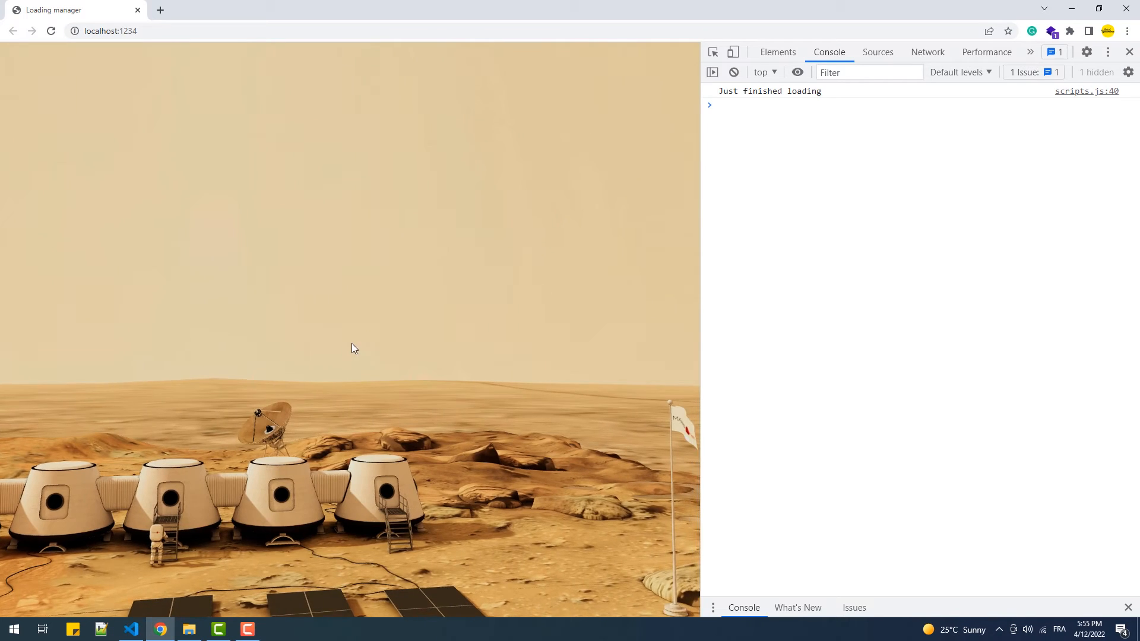
left_click(130, 630)
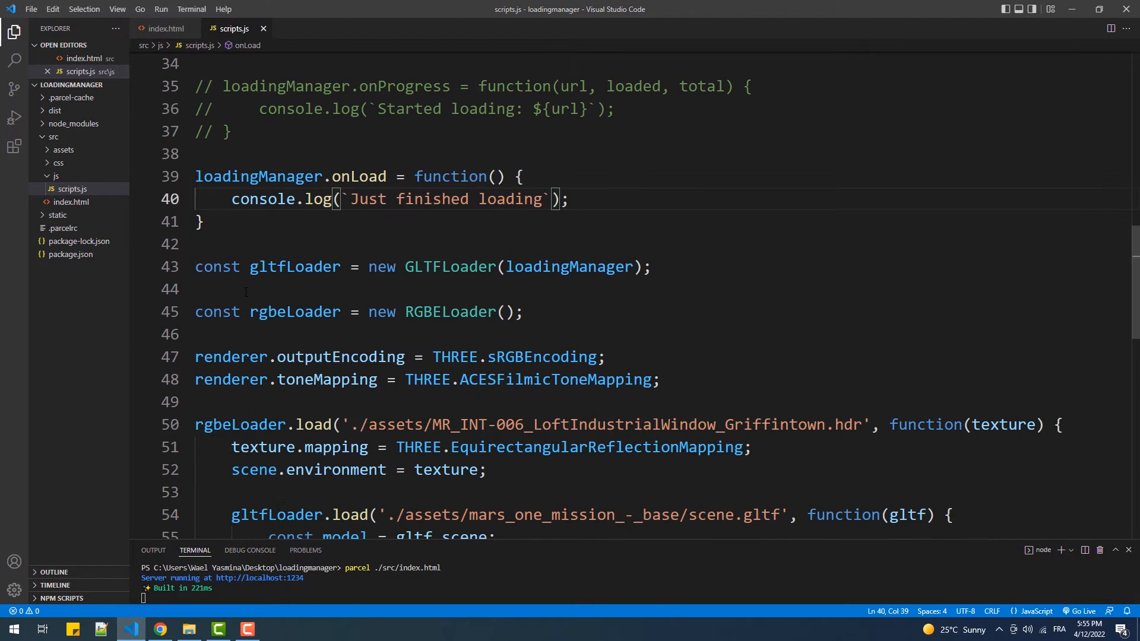
- Comment out onLoad and add an onError(url) handler using console.error
key("Ctrl+K")
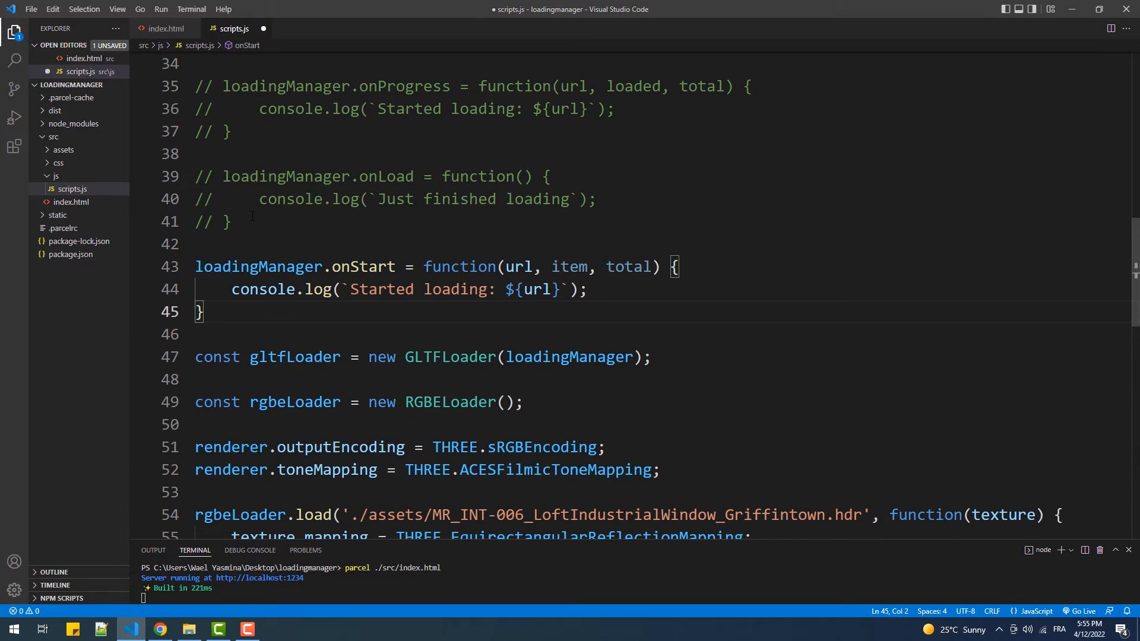
double_click(362, 266)
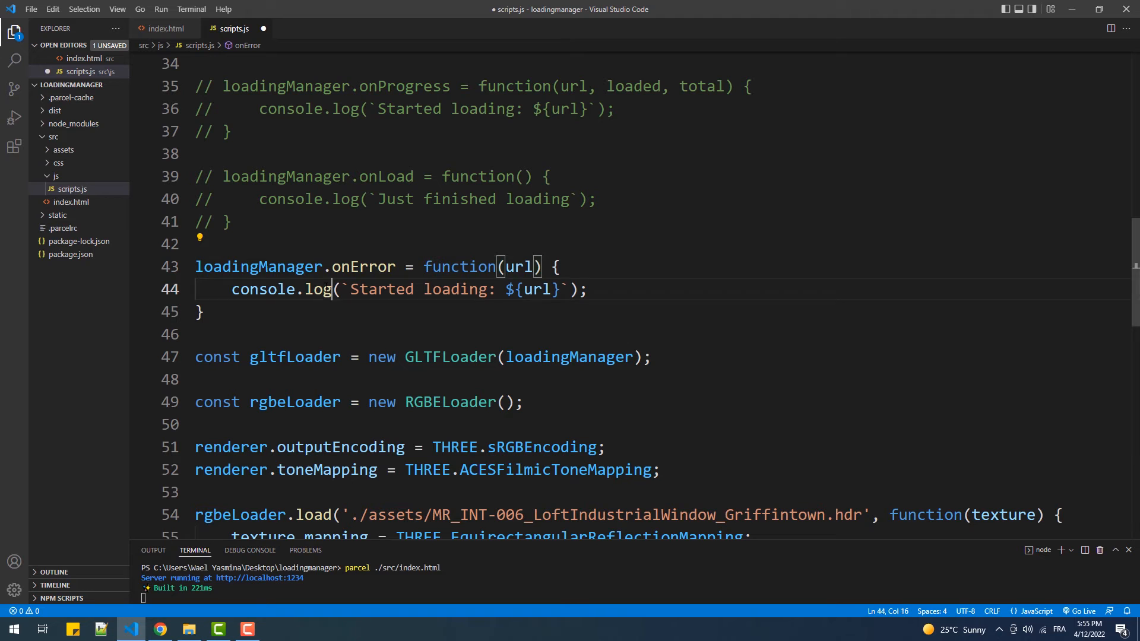
type("error")
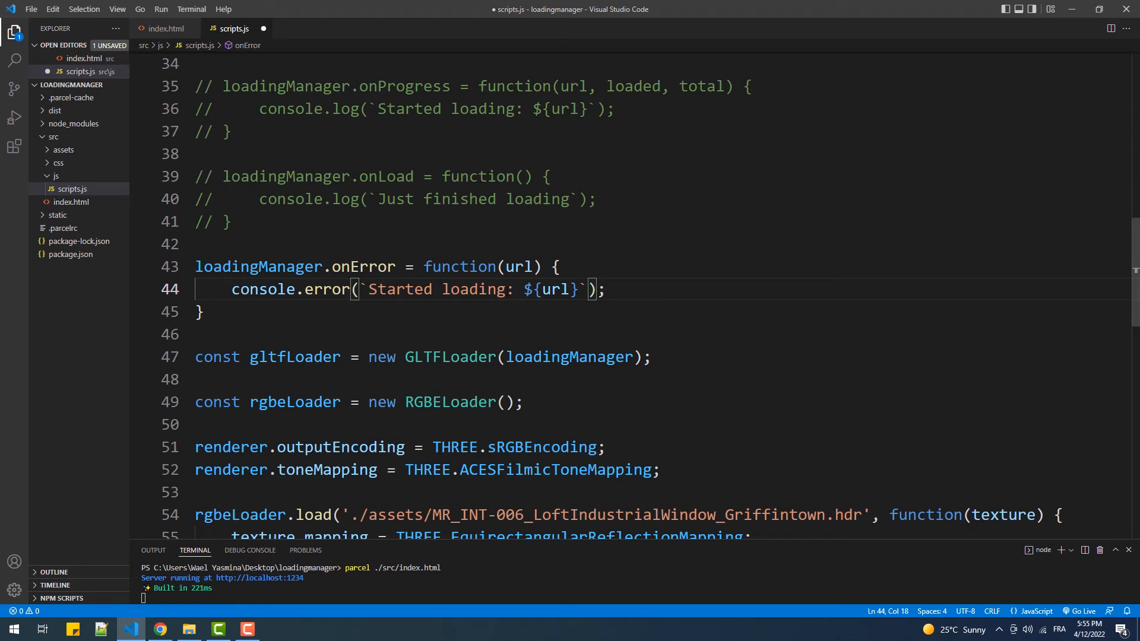
- Change the onError message to Got a problem loading with the url, then switch to File Explorer
double_click(399, 289)
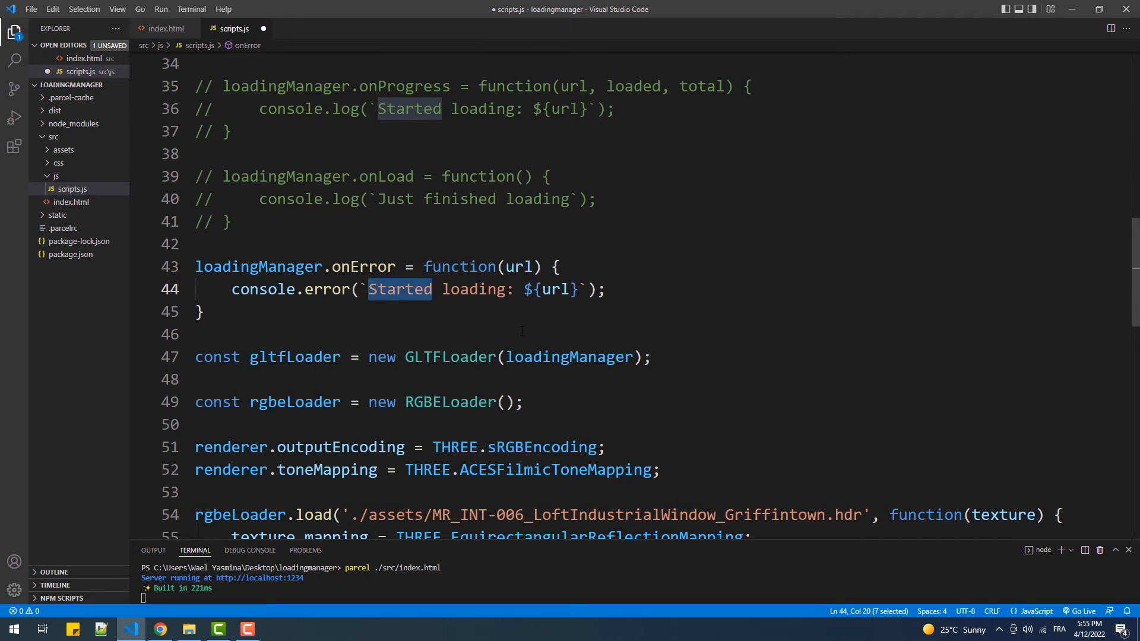
type("G")
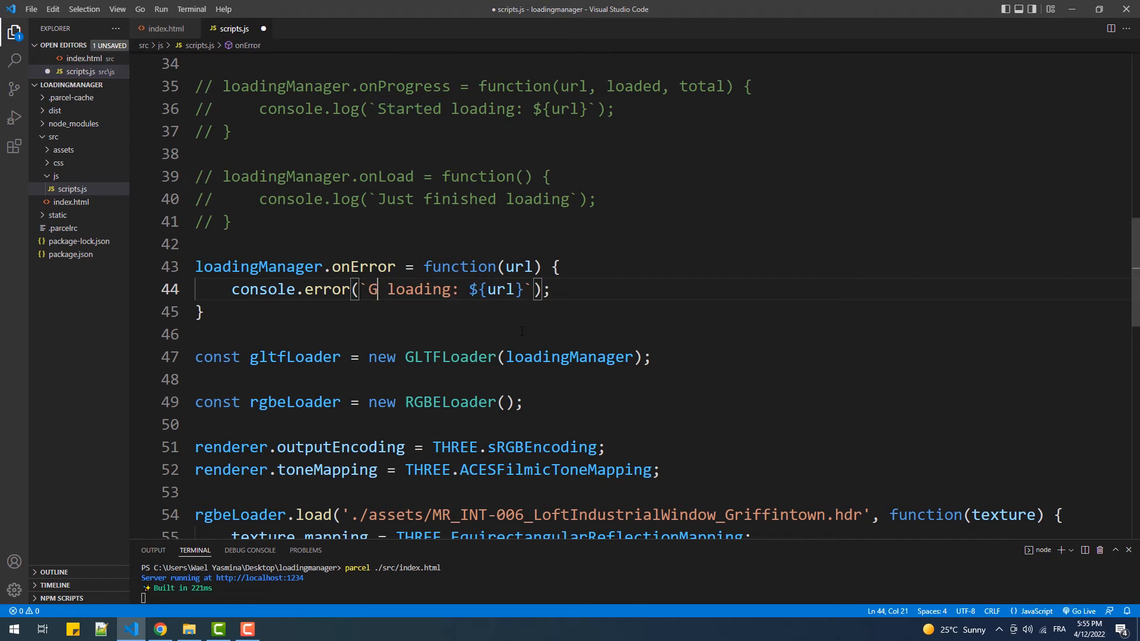
type("ot a probl")
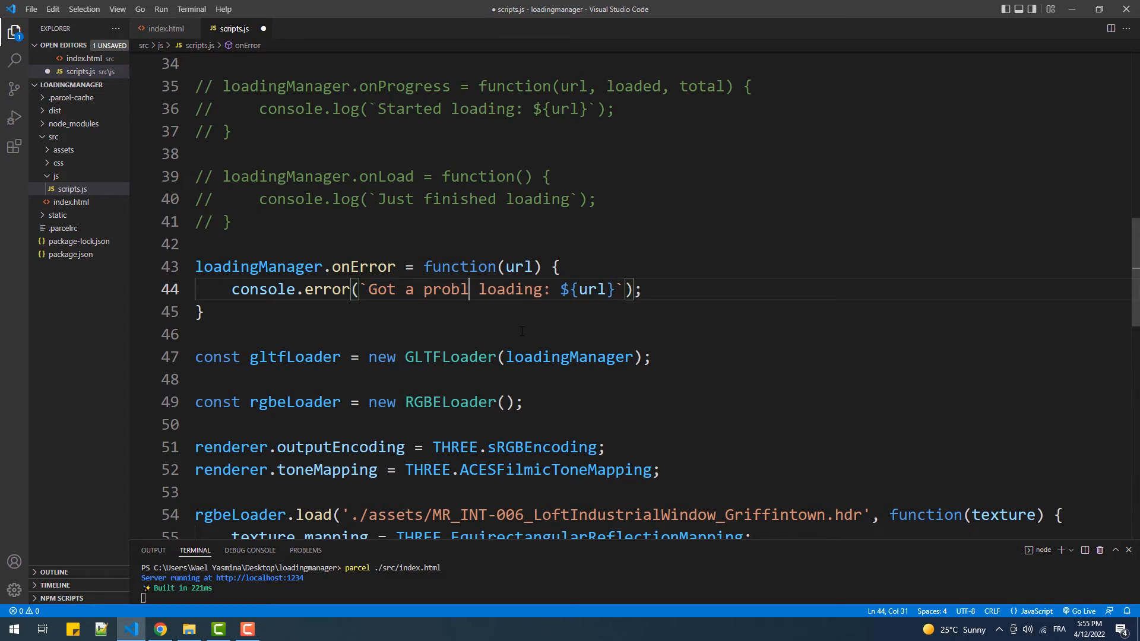
type("em")
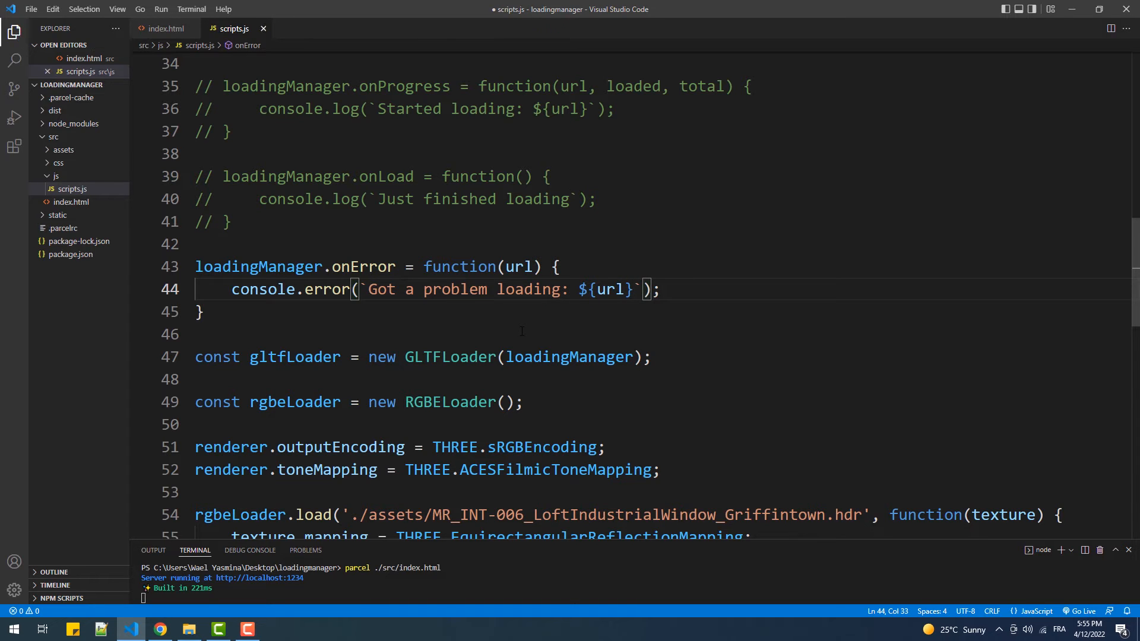
left_click(189, 629)
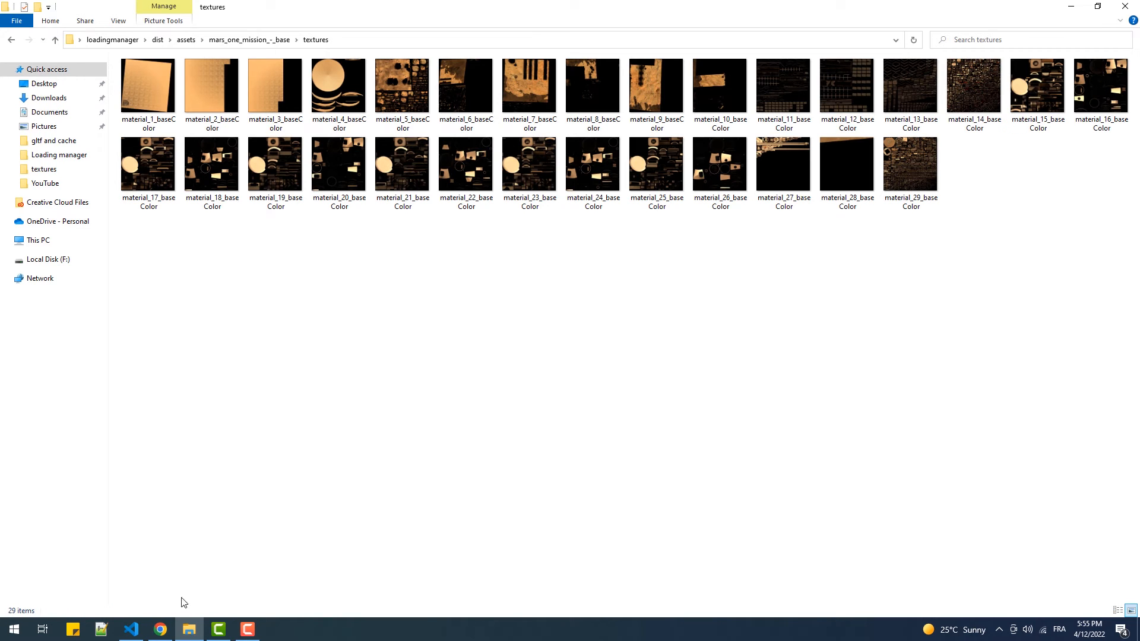
- Check Chrome's Got a problem loading errors, restore material_baseColor.jpeg in the textures folder
left_click(160, 629)
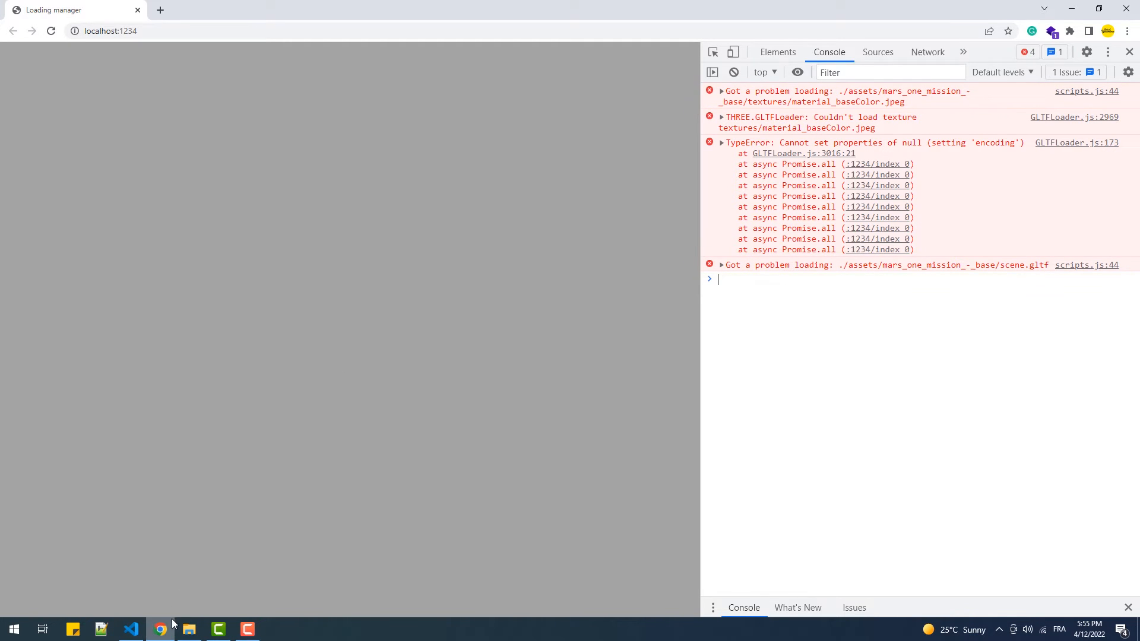
left_click(189, 630)
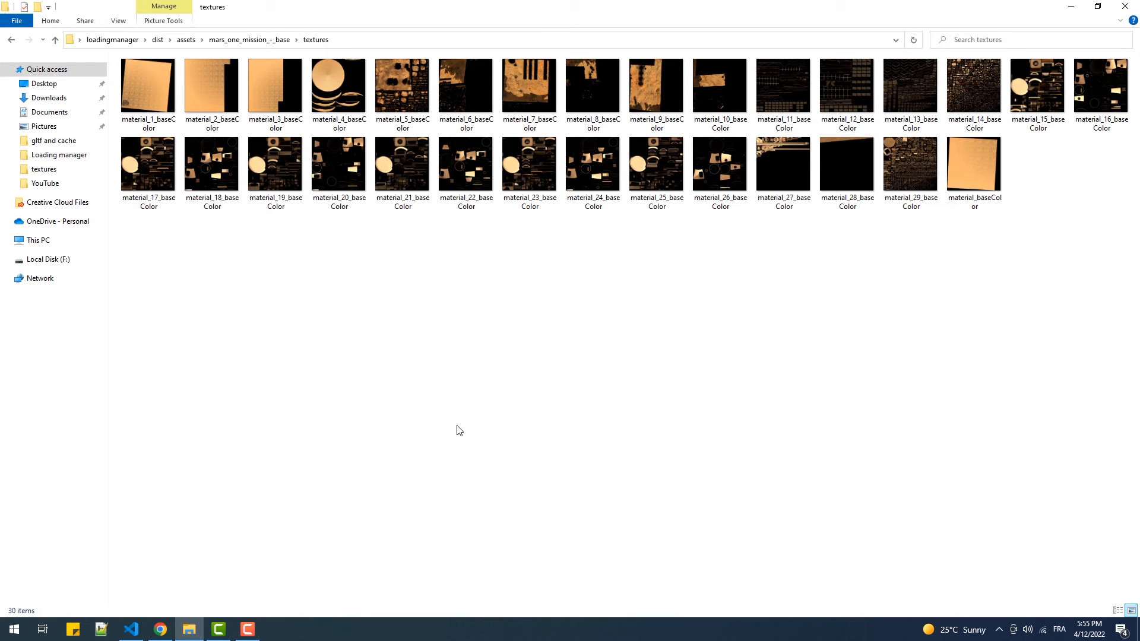
left_click(129, 629)
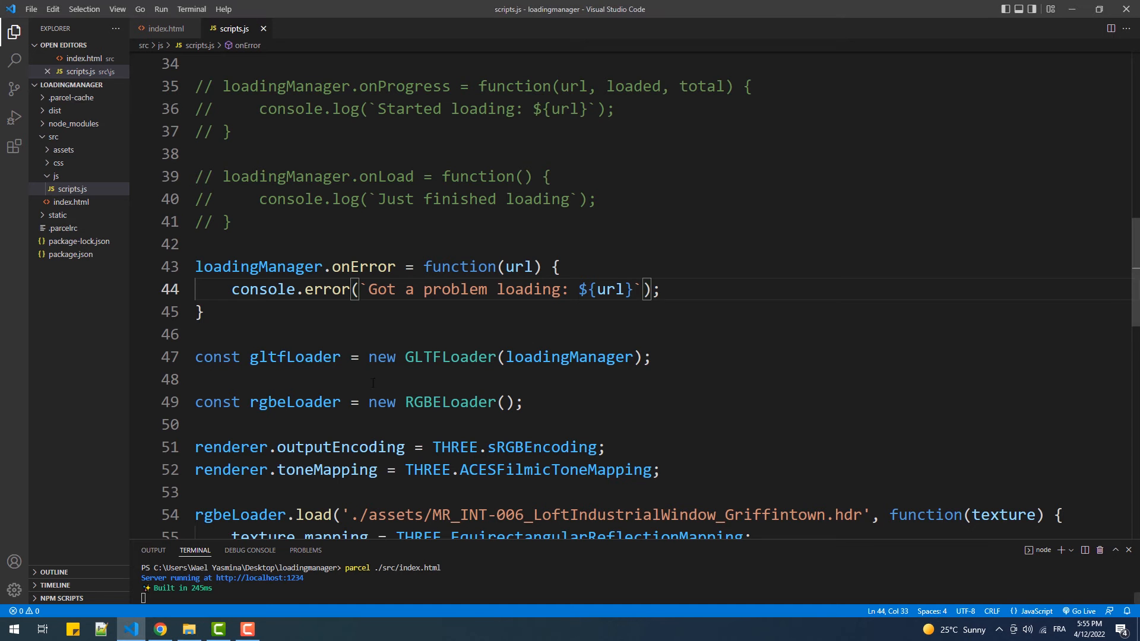
- Pass loadingManager into the RGBELoader constructor as well
scroll("down", 3)
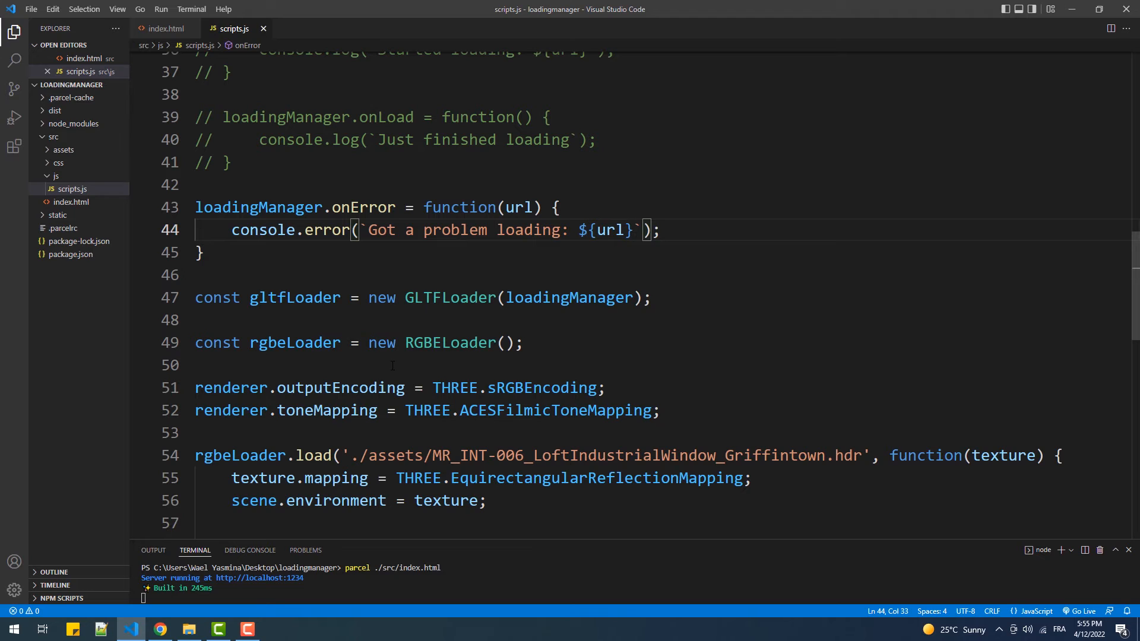
mouse_move(433, 356)
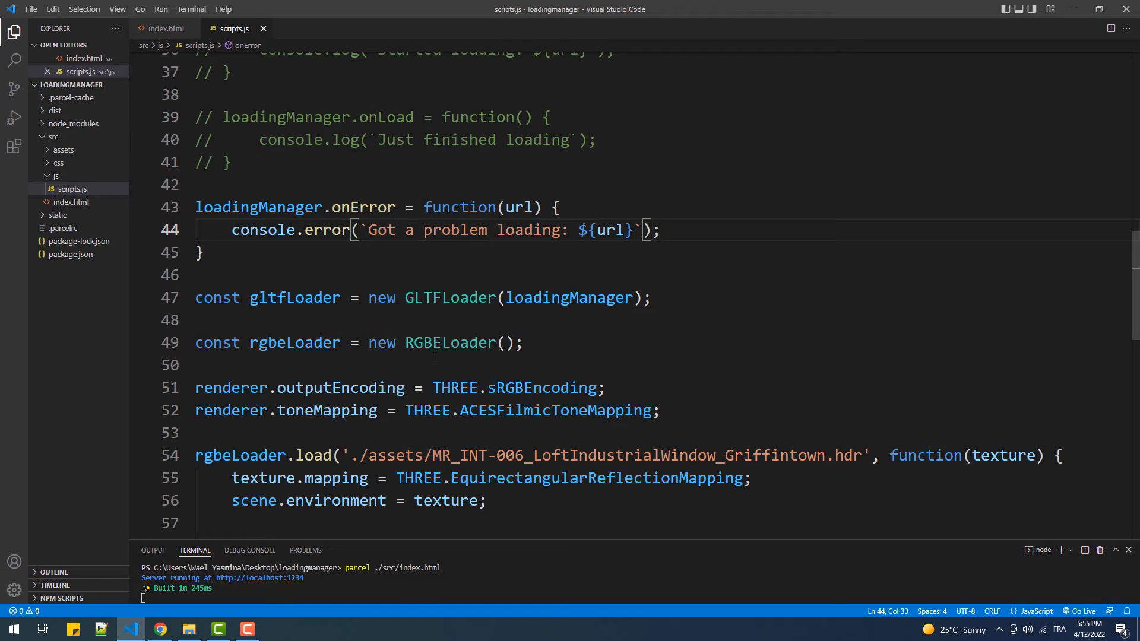
double_click(568, 297)
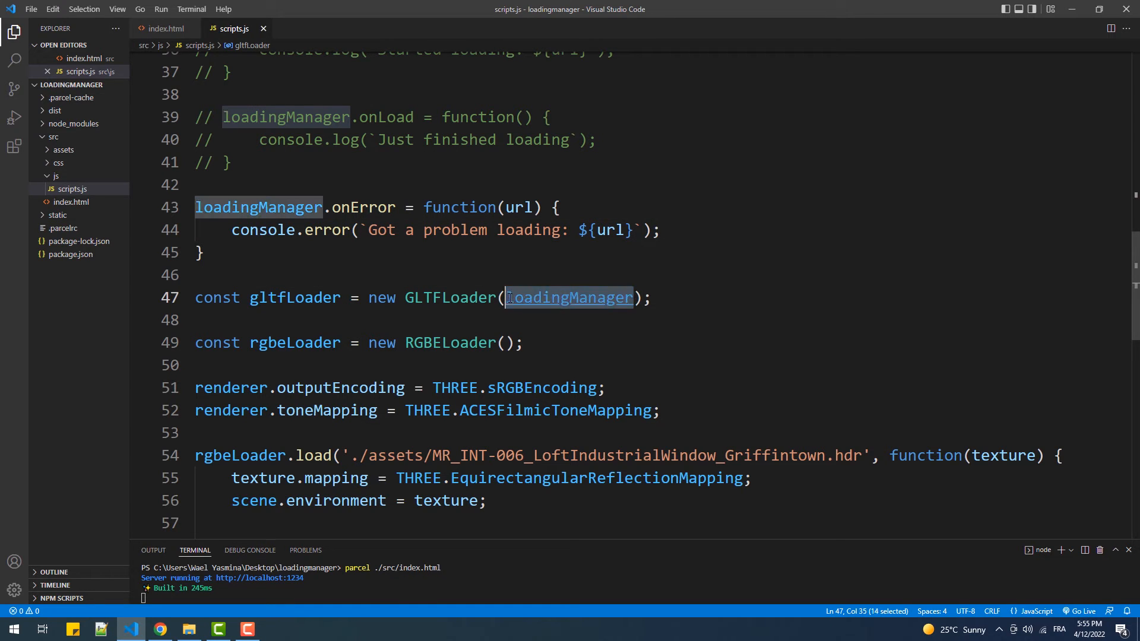
type("loadingManager")
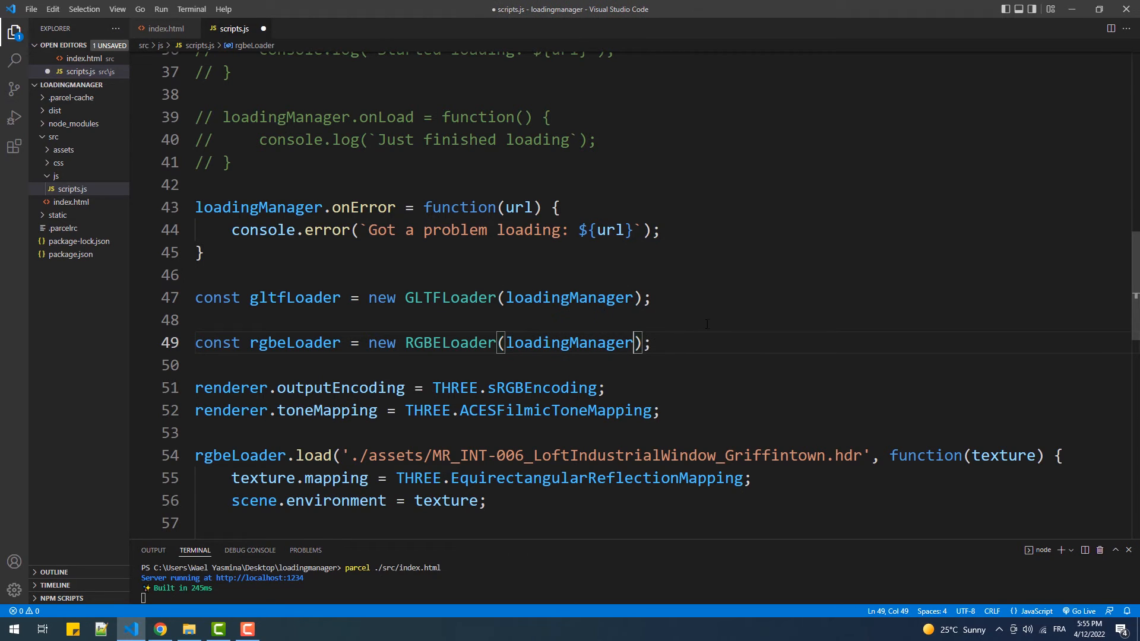
mouse_move(714, 312)
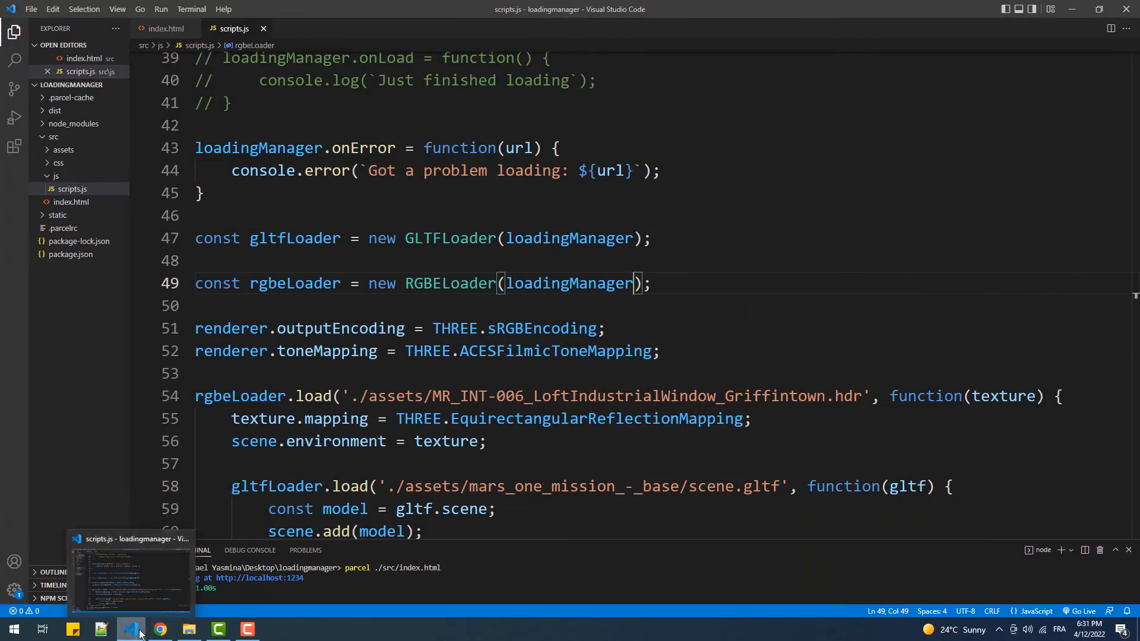
- In index.html add div.progress-bar-container with a Loading... label and progress#progress-bar value 0 max 100
left_click(166, 29)
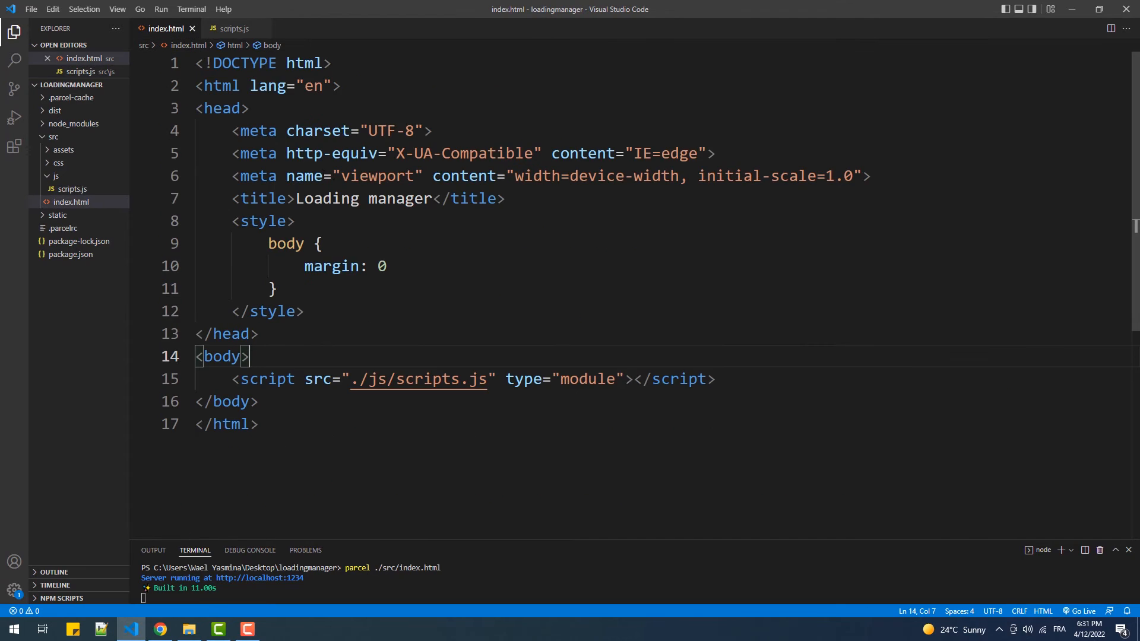
type(".pr")
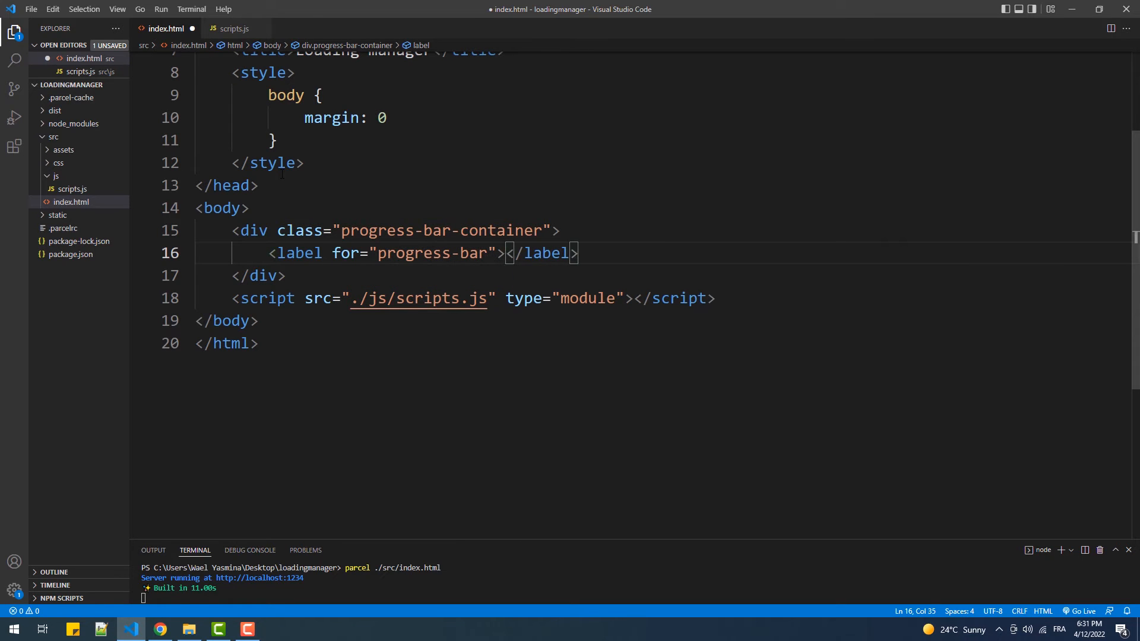
type("Loading...")
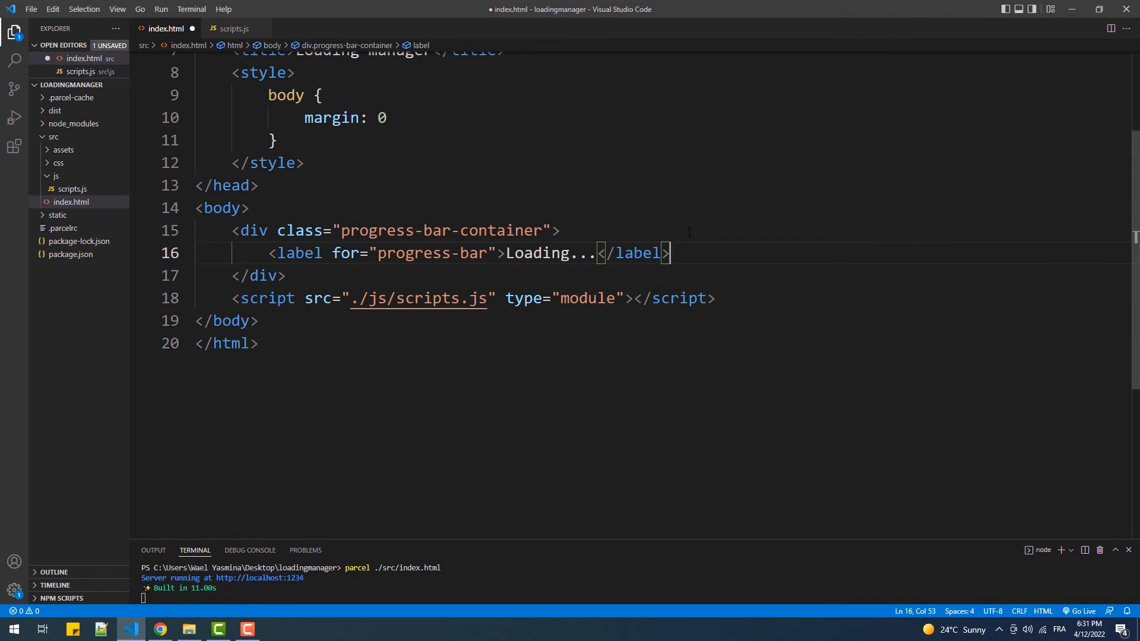
type("<pr")
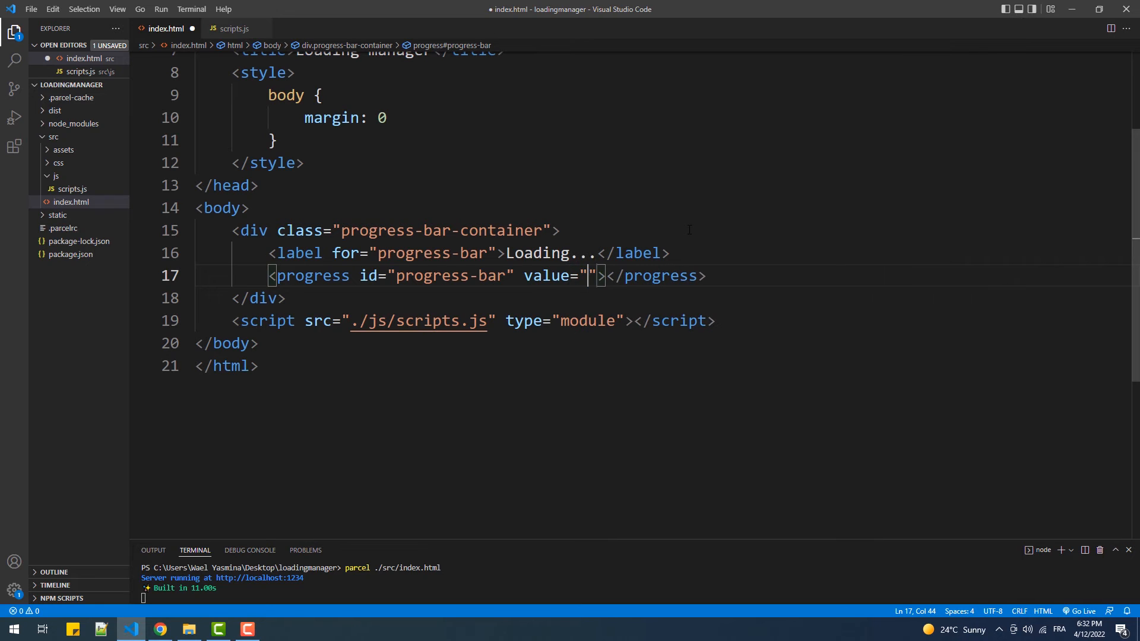
type("0")
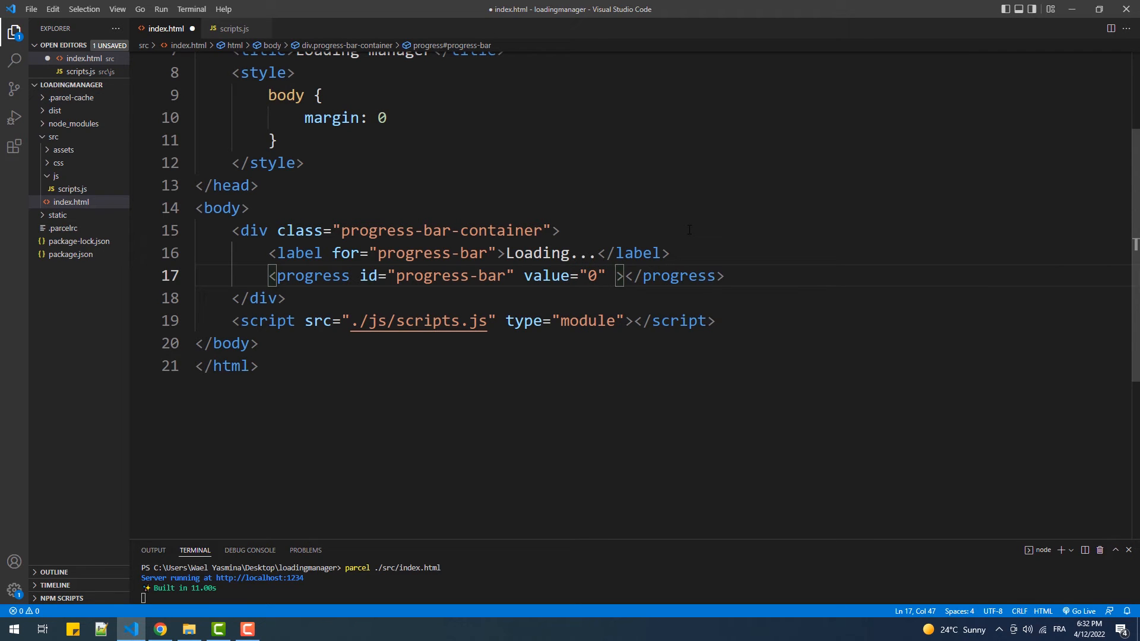
type("max=")
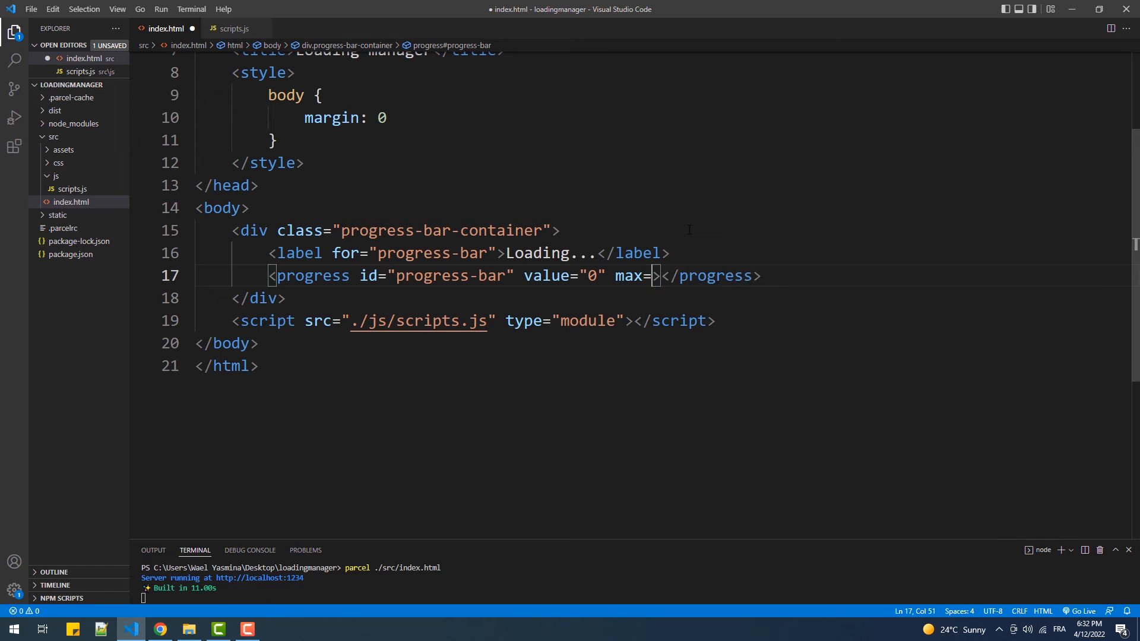
type("100\"")
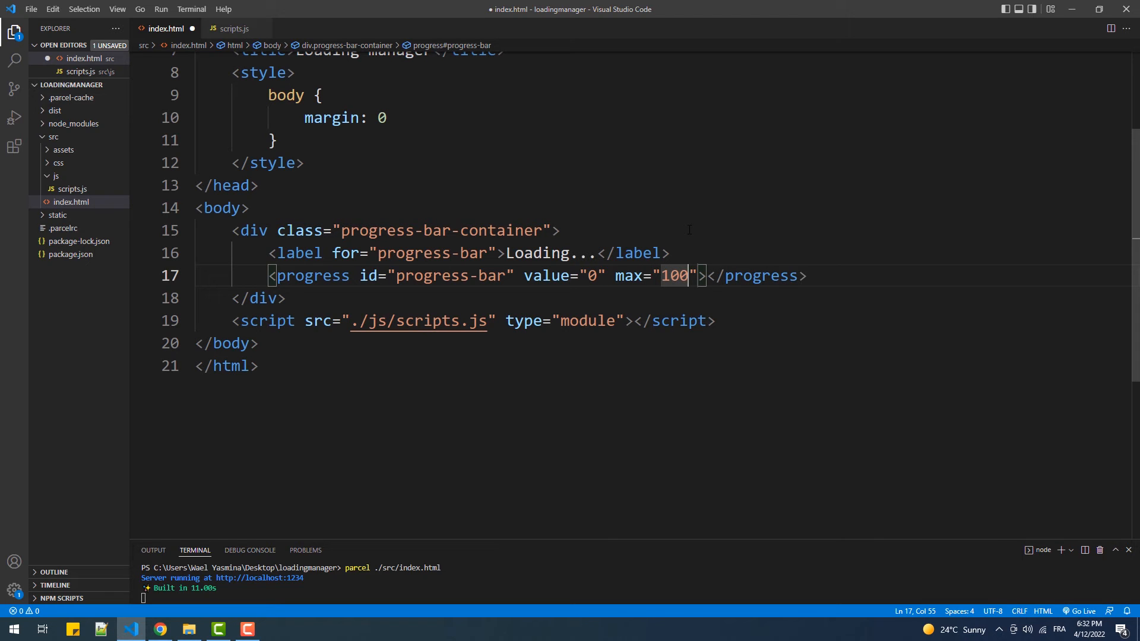
- Style .progress-bar-container as a full-screen rgba dark flex overlay centering its contents
left_click(277, 140)
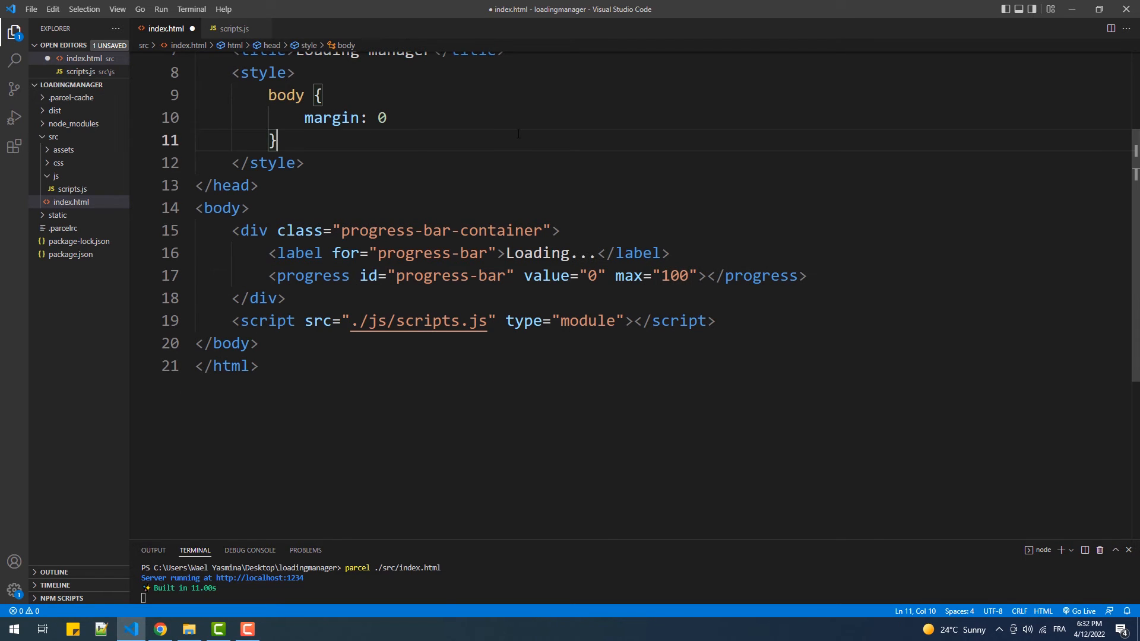
type(".progress-bar-container {")
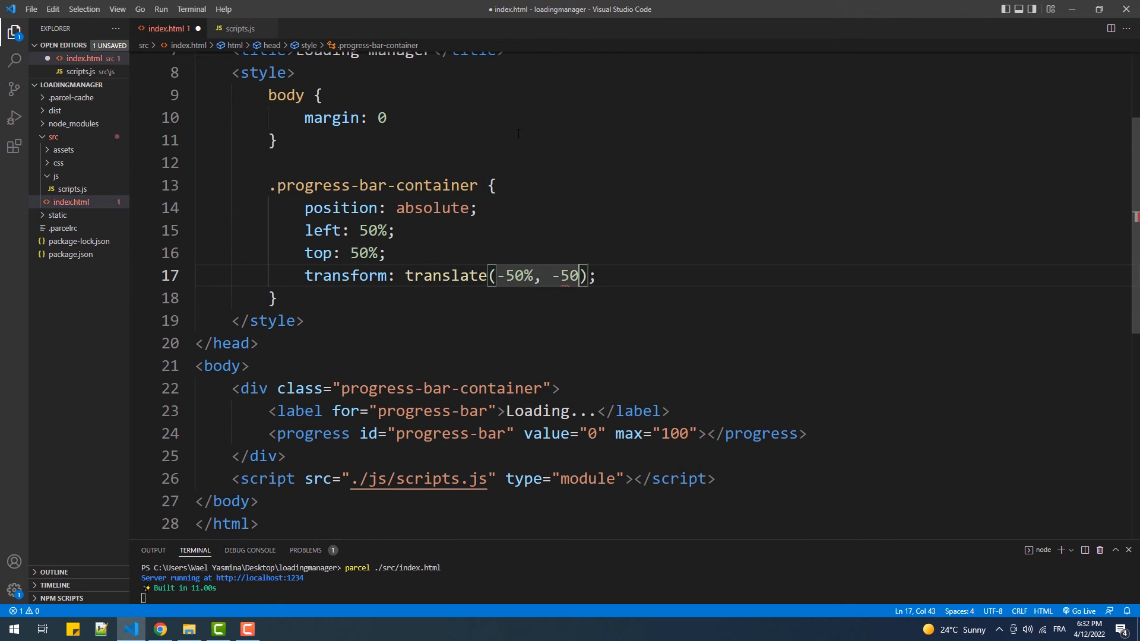
type("w100")
type("background-color: rgba(0, 0, 0, );")
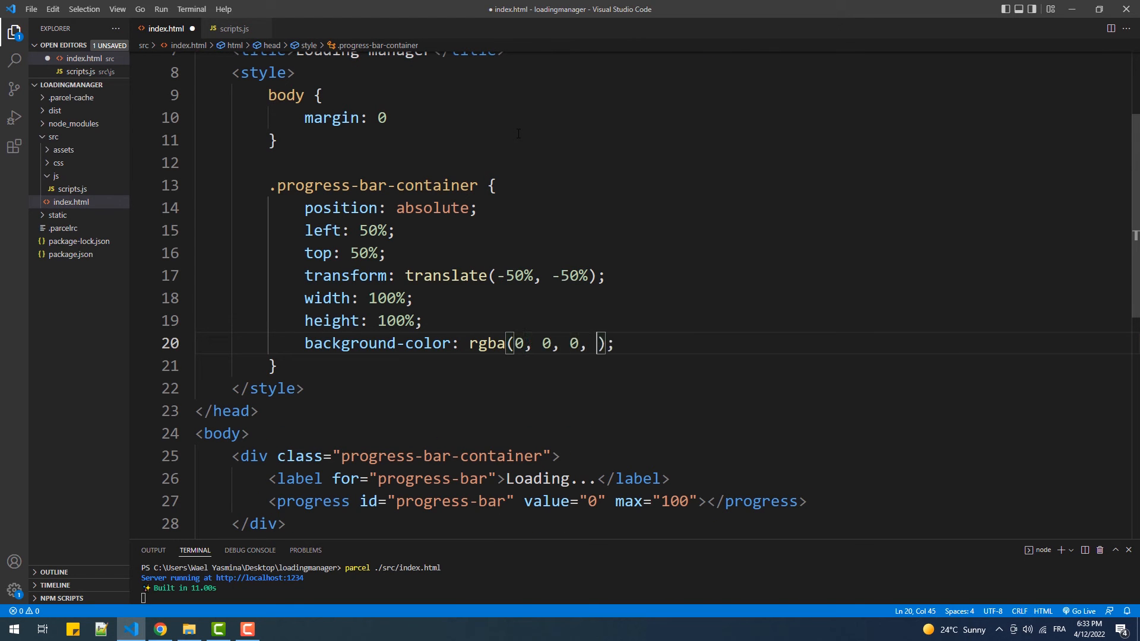
type("flex-direction: column;")
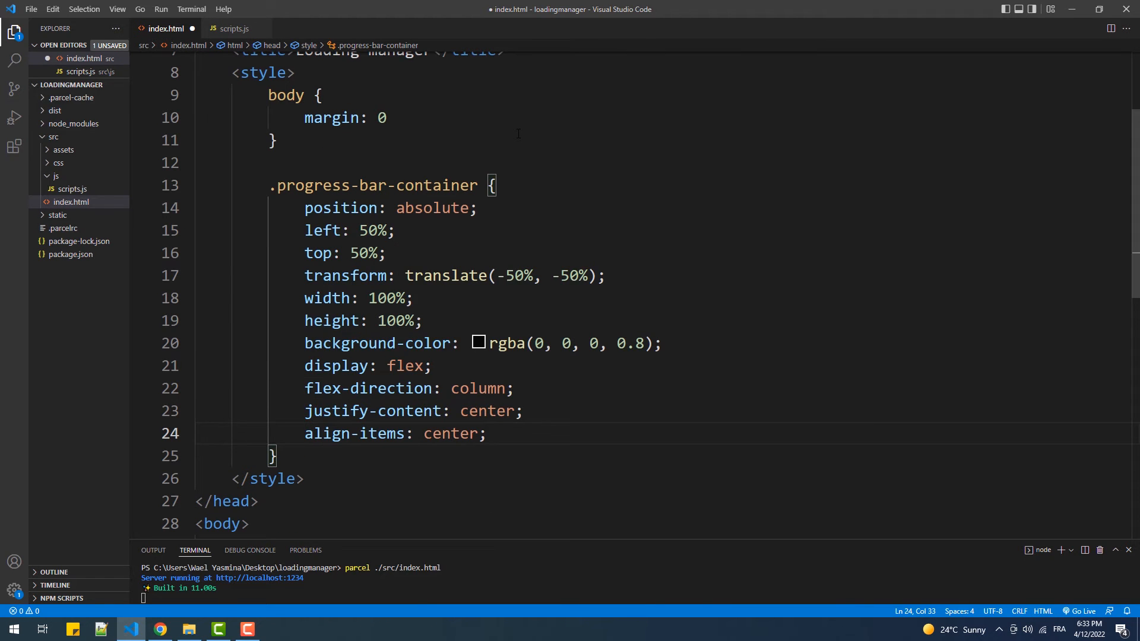
- Style #progress-bar 30% wide with margin-top 0.5rem and the label white at 2rem; save and view in Chrome
type("#progress-bar {")
type("width: 30%;")
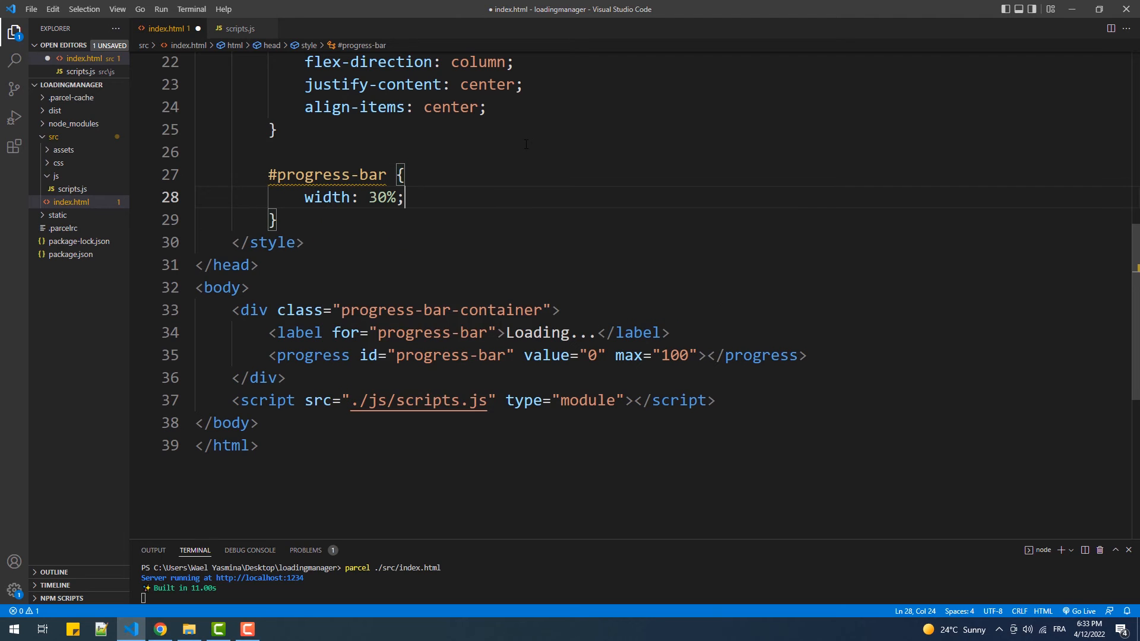
type("margin-top: 0.5M")
type("font")
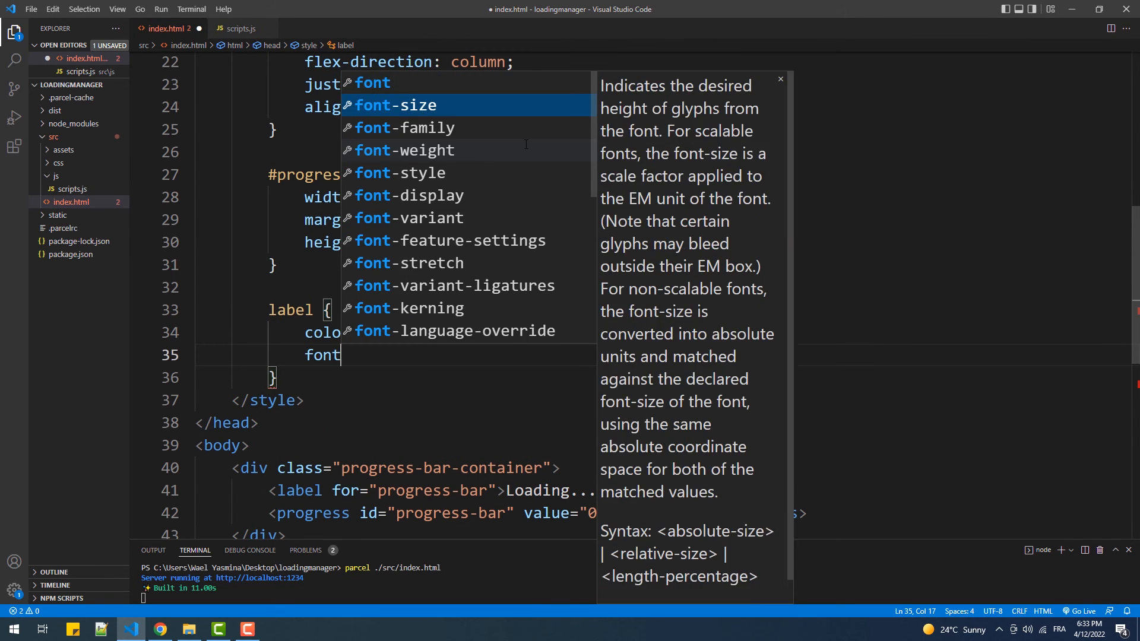
left_click(161, 630)
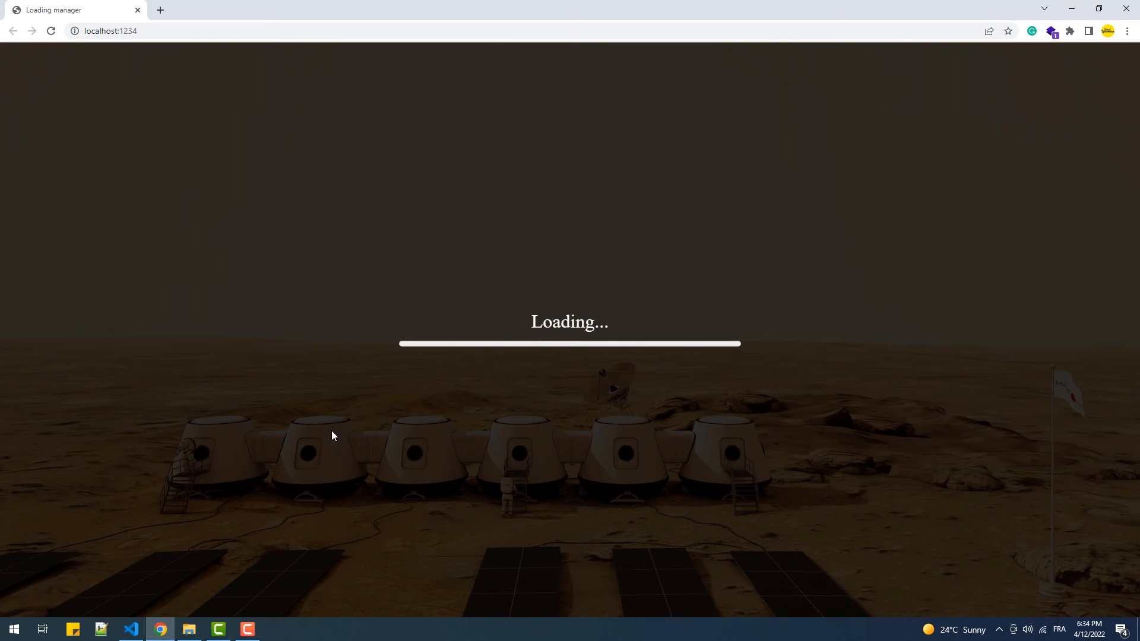
left_click(130, 630)
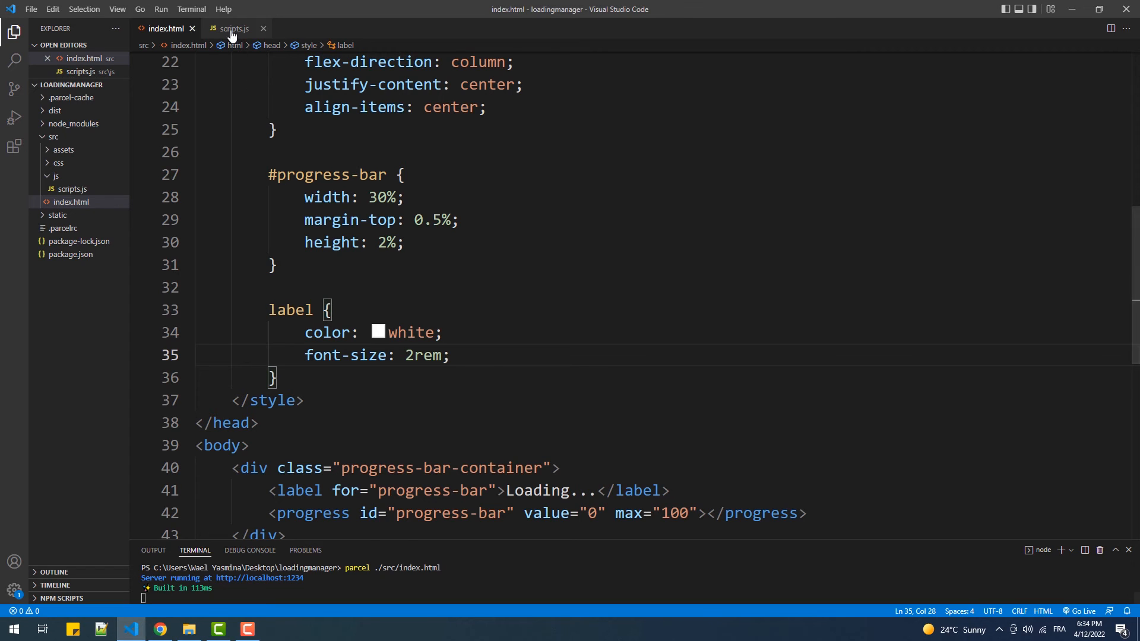
- Uncomment onProgress and add const progressBar = document.getElementById('progress-bar') in scripts.js
left_click(232, 29)
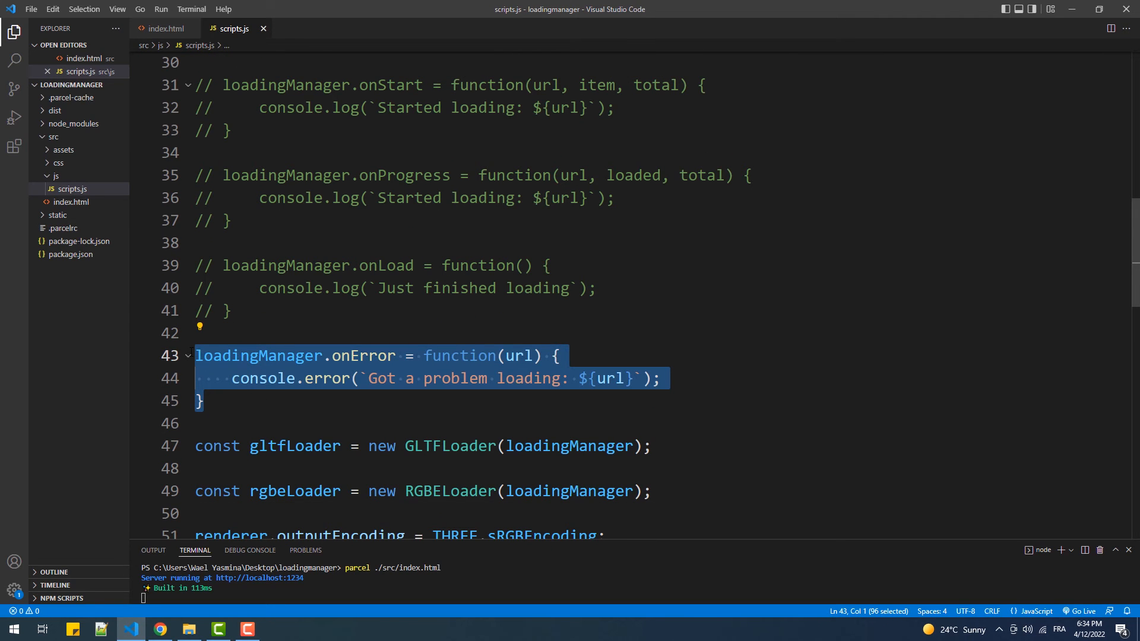
key("ctrl+/")
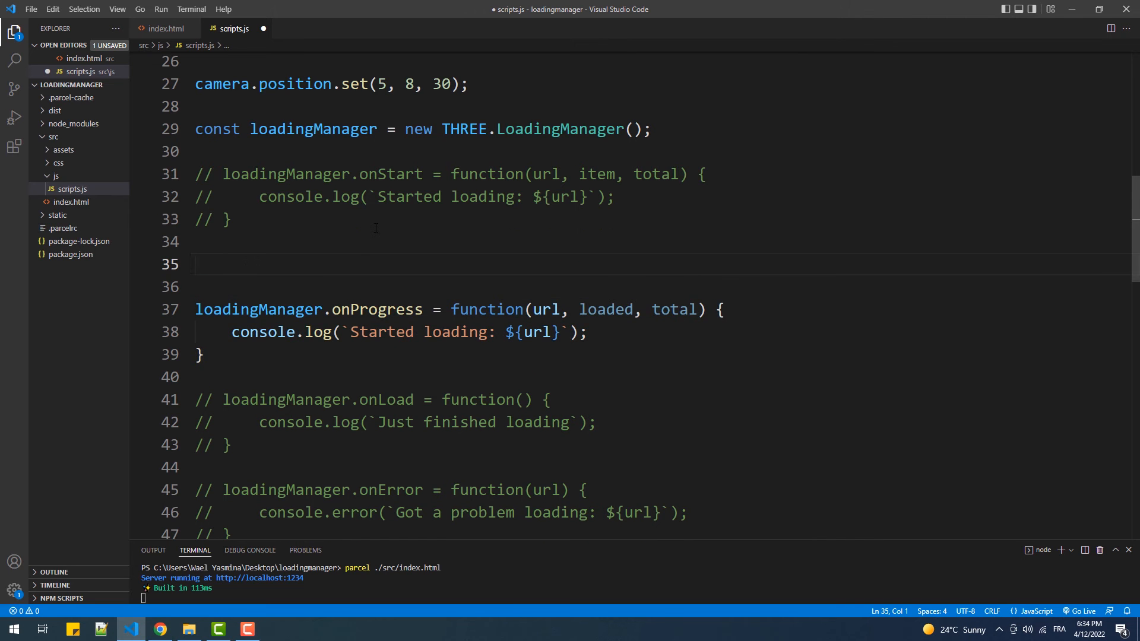
type("const progressBar")
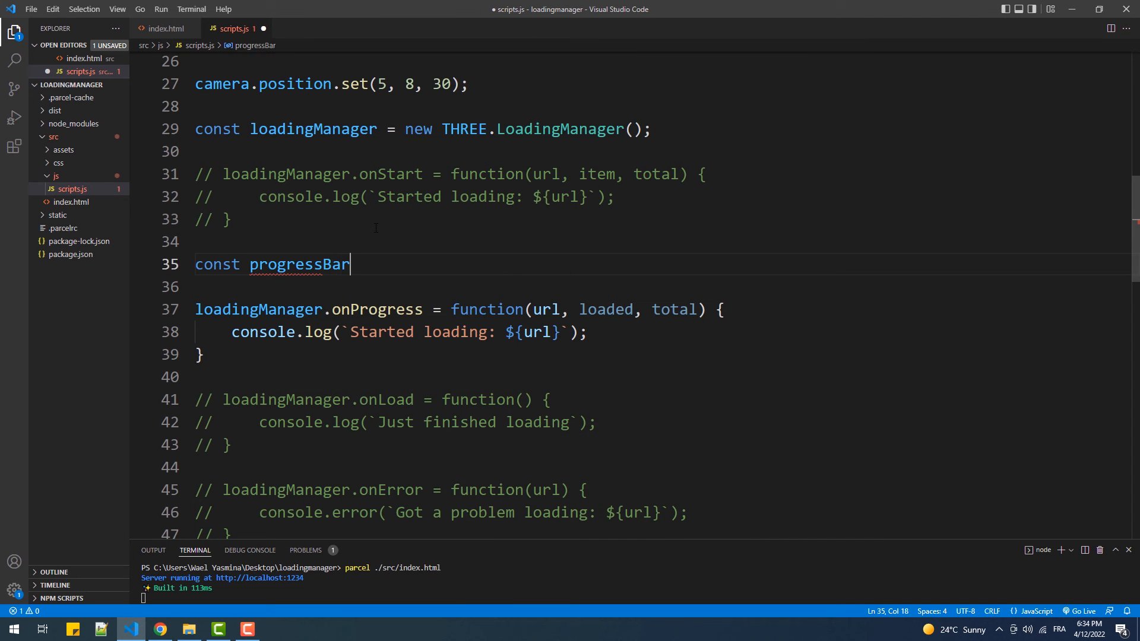
type("= document.getElementById('pr')")
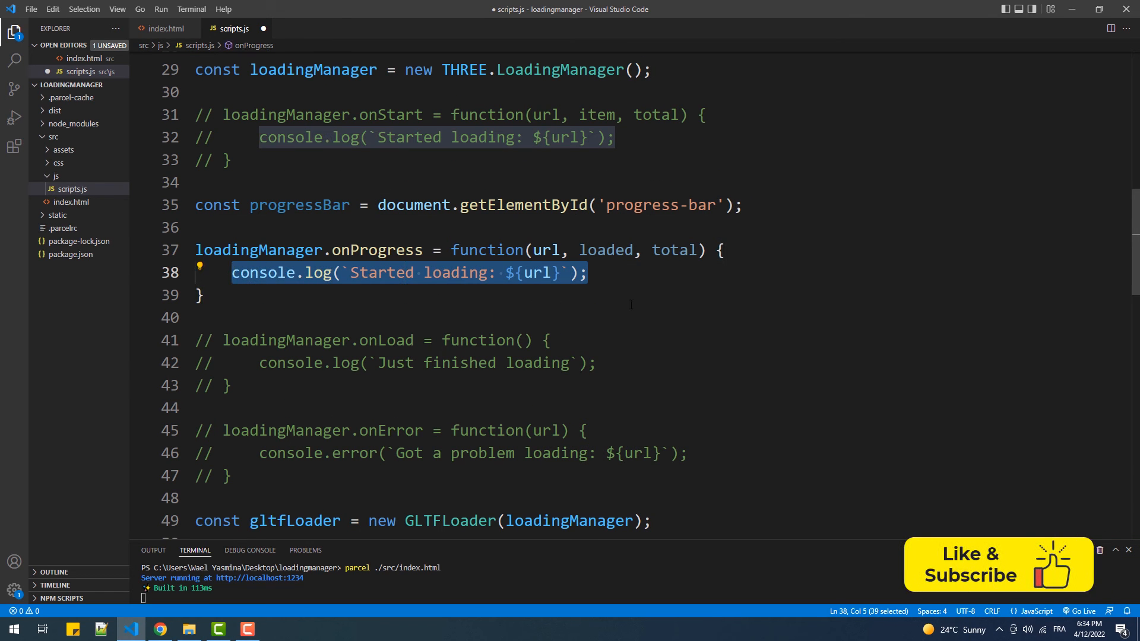
type("progressBar.value = (")
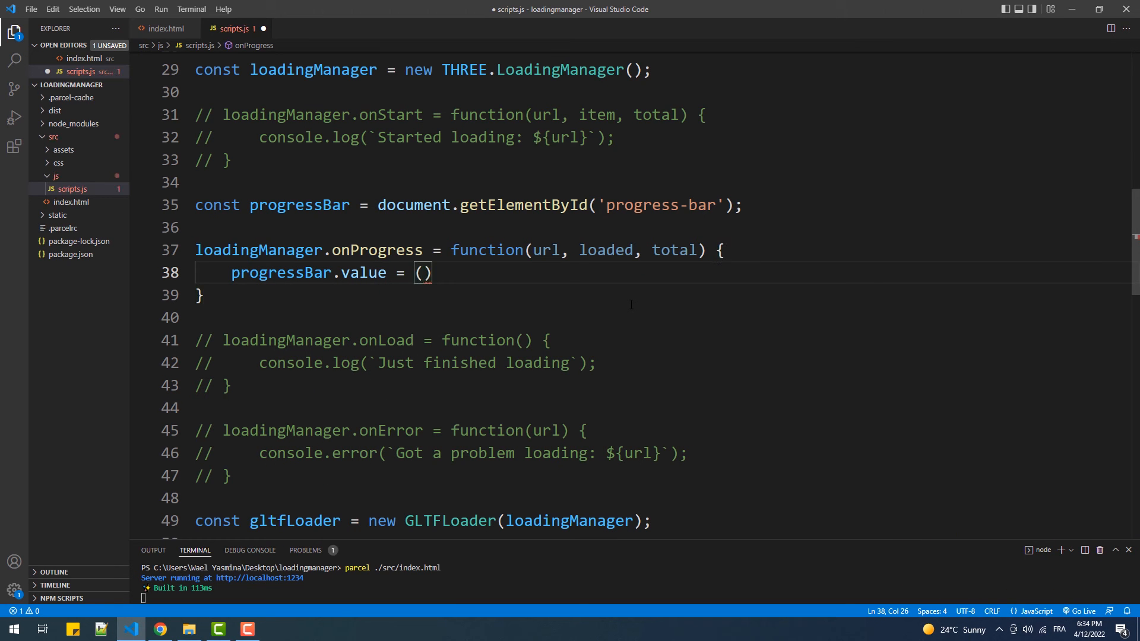
type("loaded")
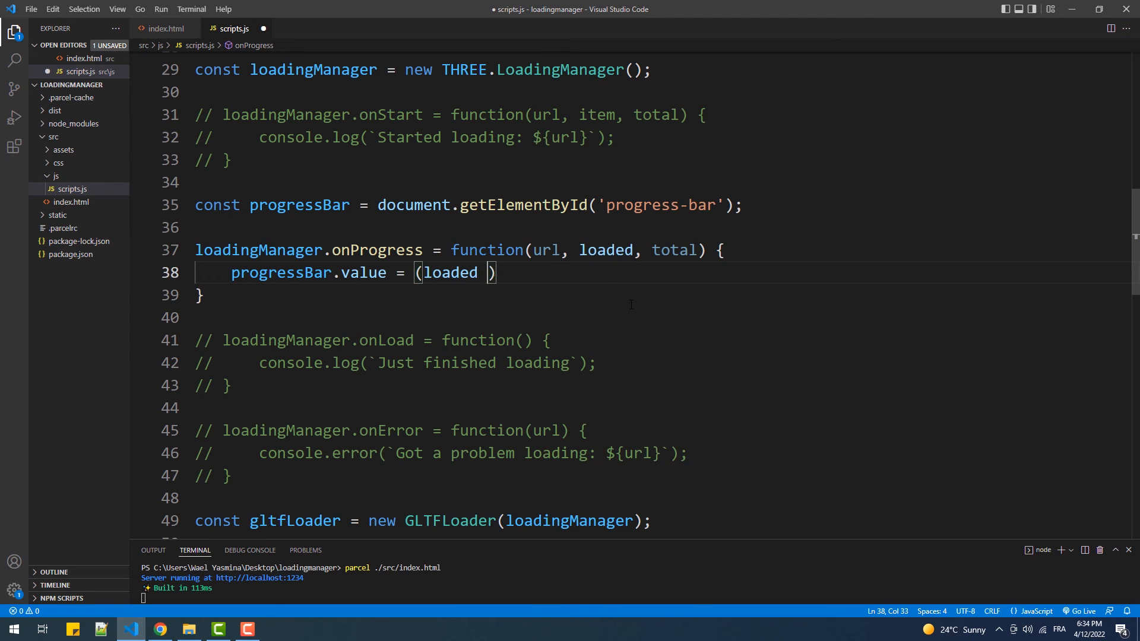
- Set progressBar.value = (loaded / total) * 100 in onProgress and verify the bar fills in the browser
type("/ total")
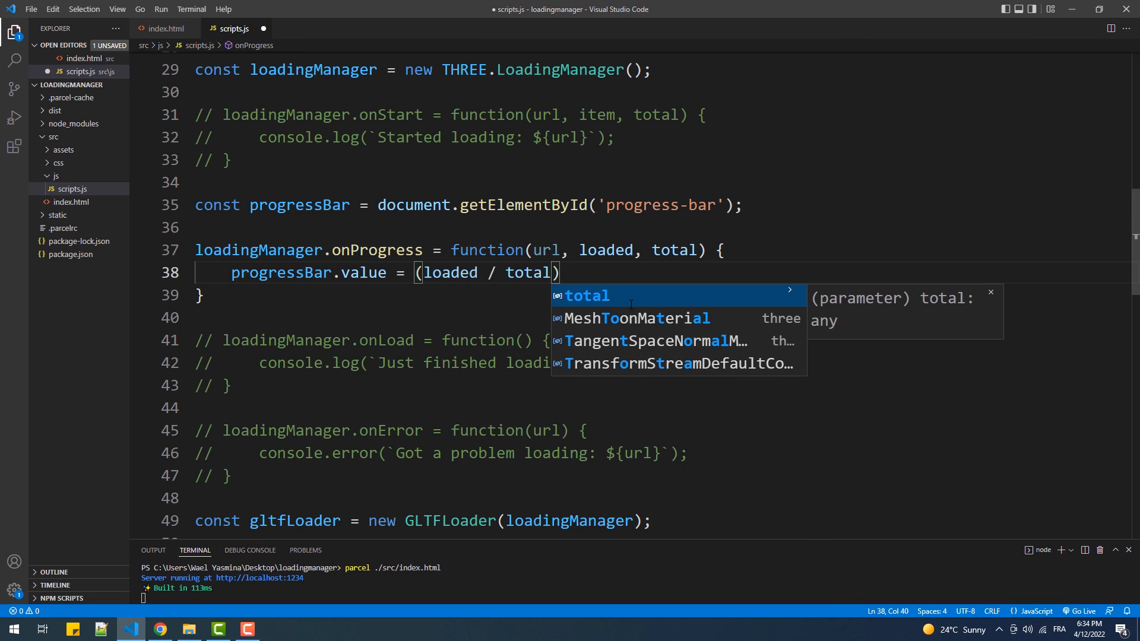
type("* 100")
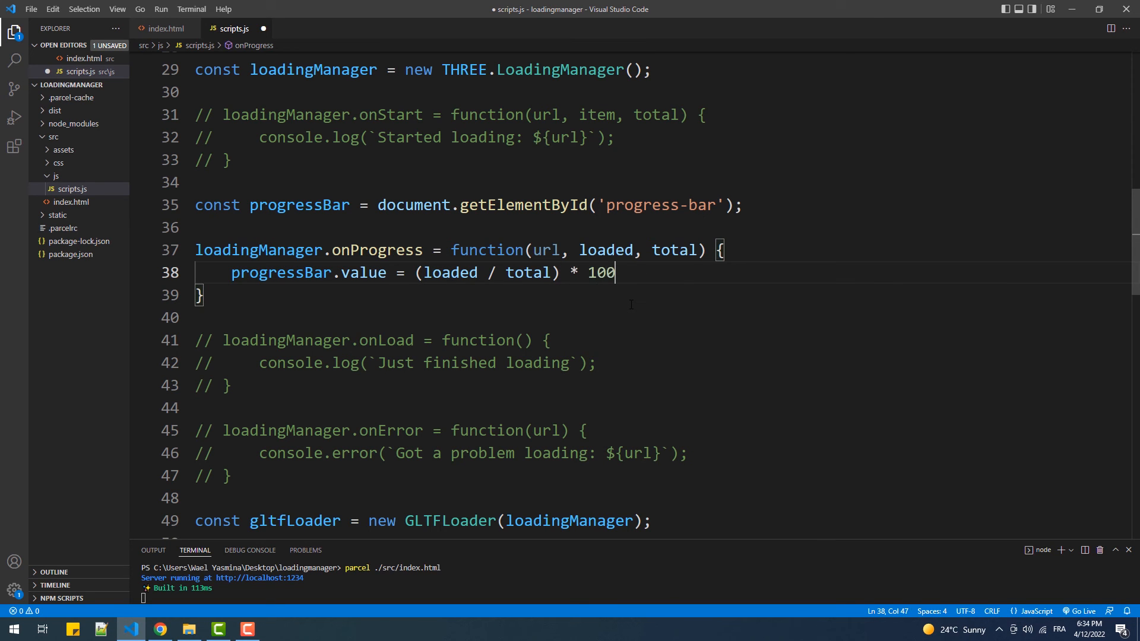
type(";")
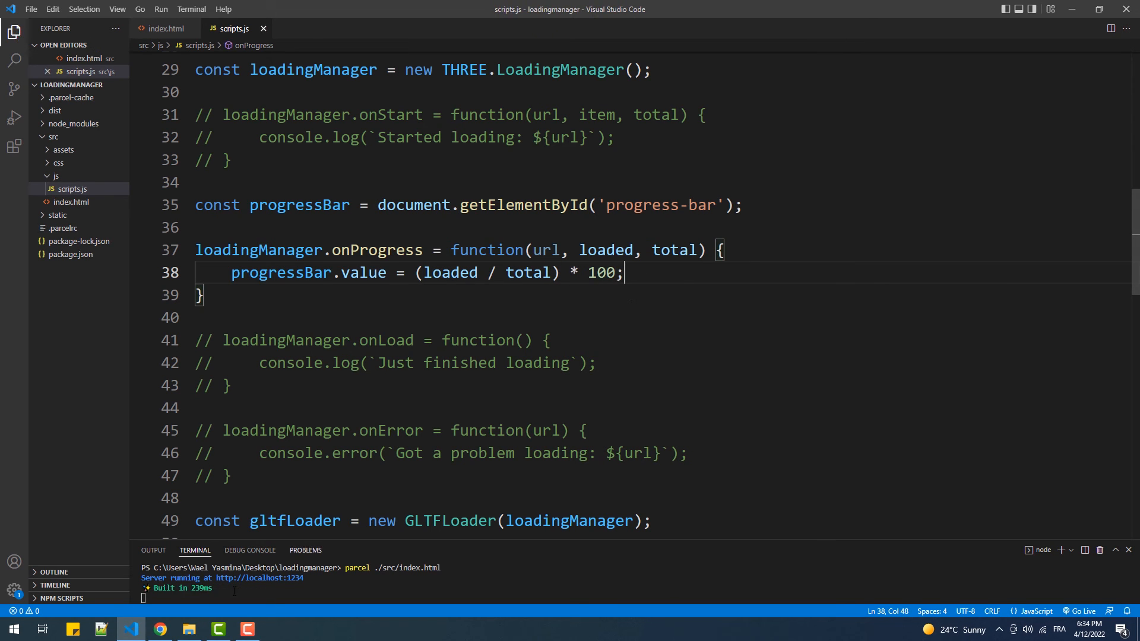
left_click(160, 630)
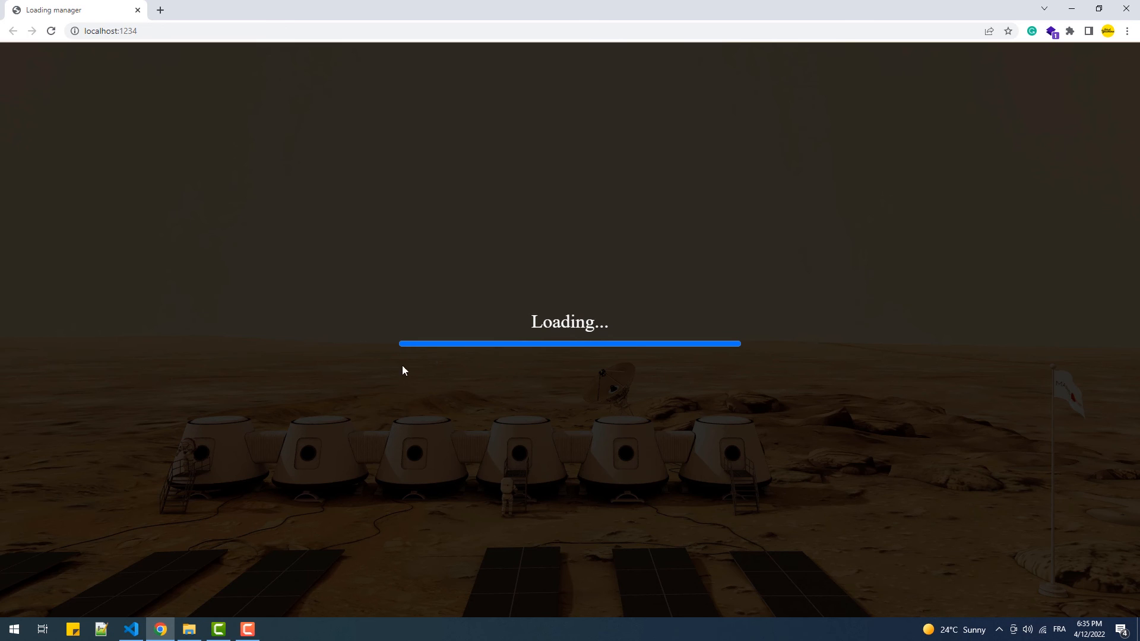
left_click(130, 630)
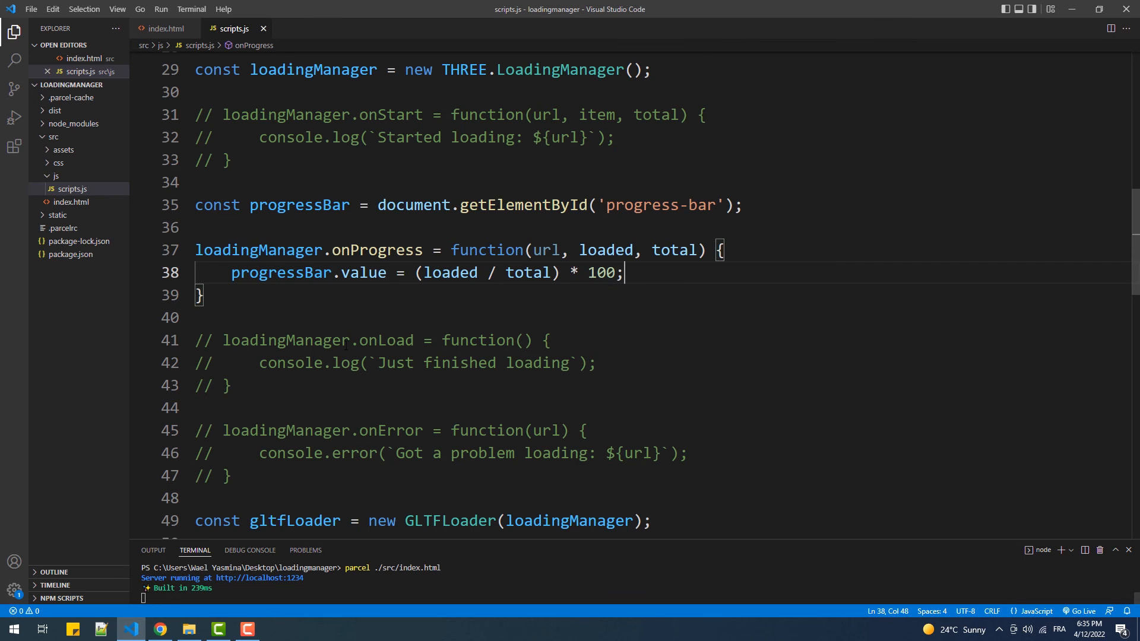
- Uncomment onLoad and add const progressBarContainer = document.querySelector('.progress-bar-container')
scroll("down", 3)
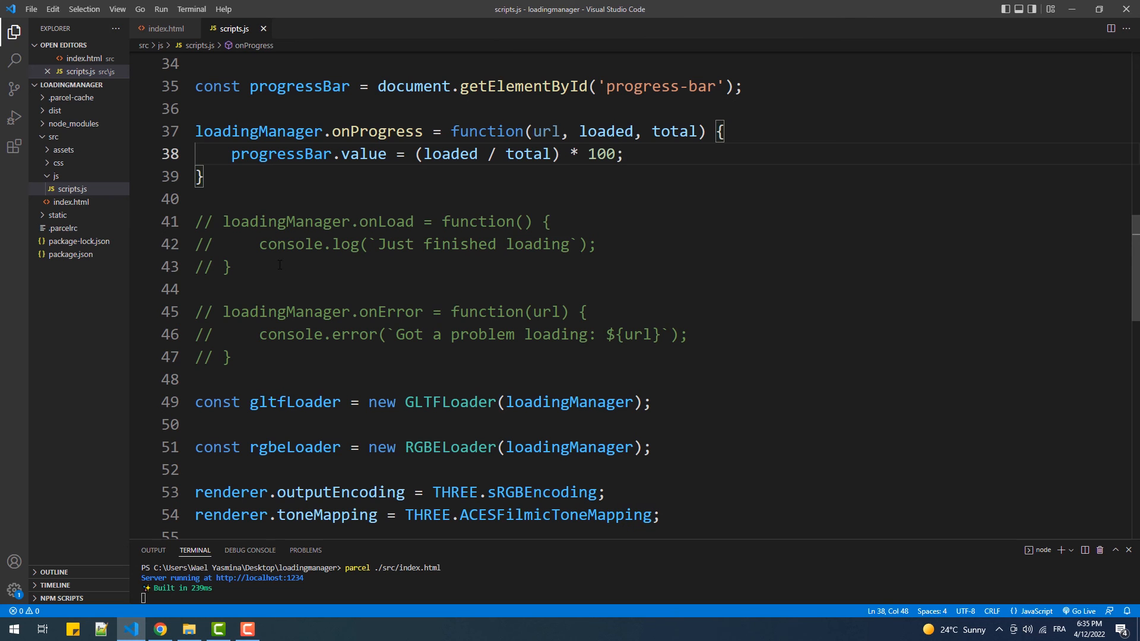
left_click_drag(196, 222, 232, 267)
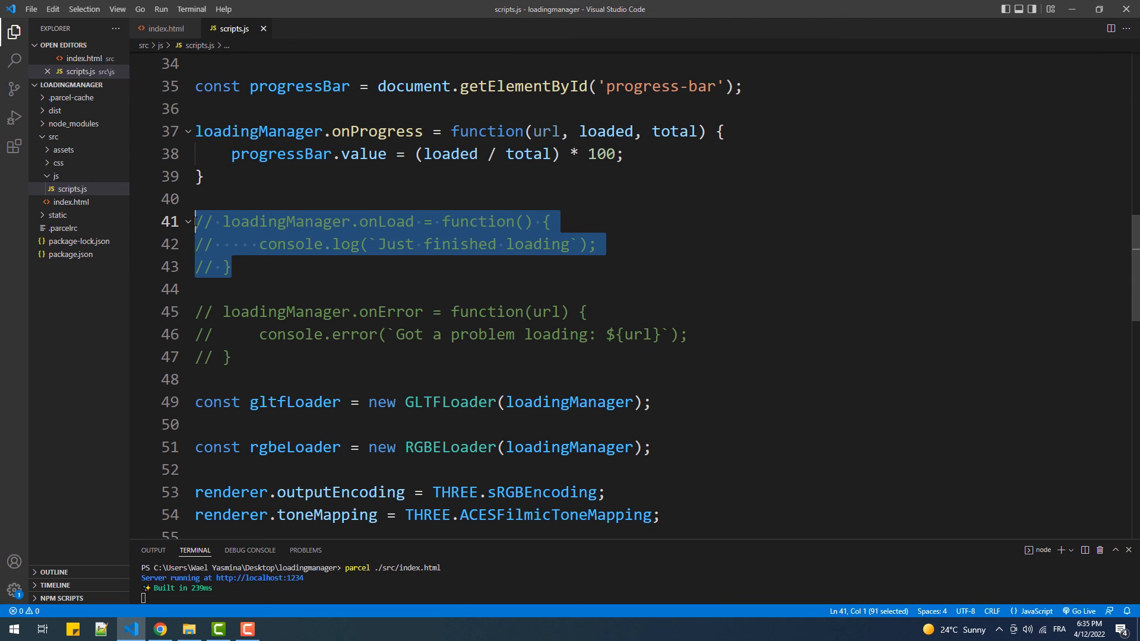
type("const")
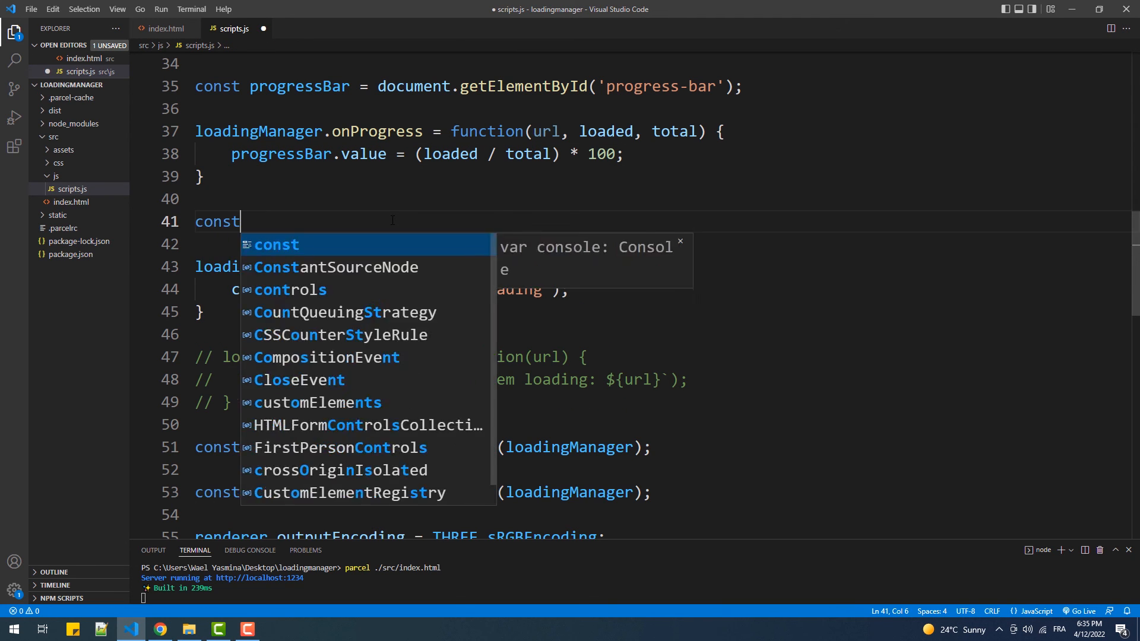
type("progressBarContainer")
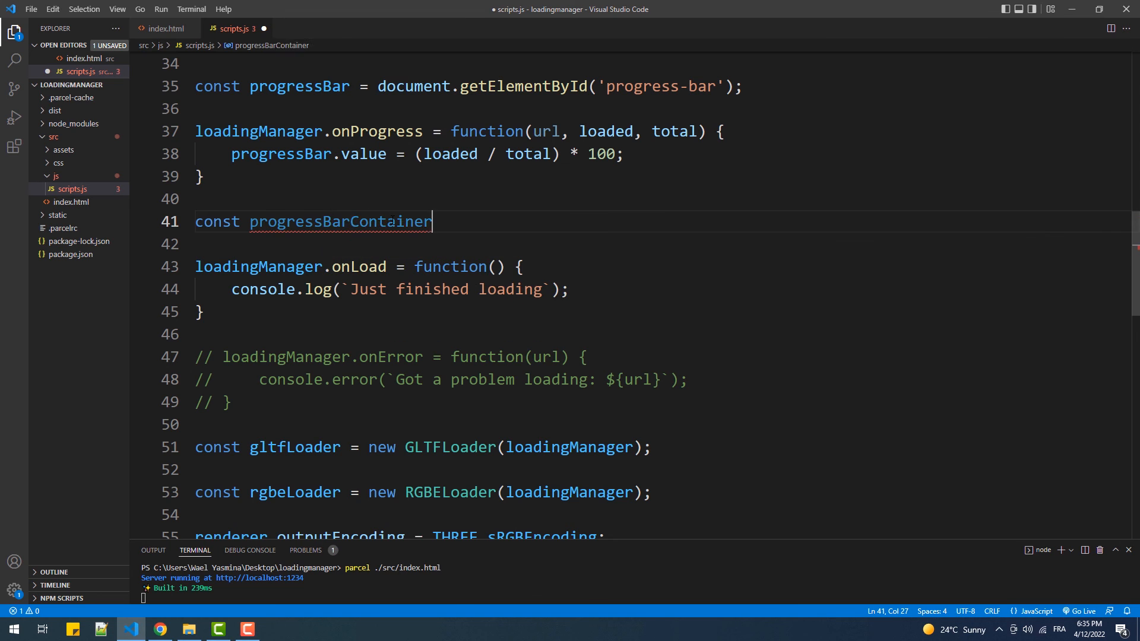
type("= document.querySelector('.progres")
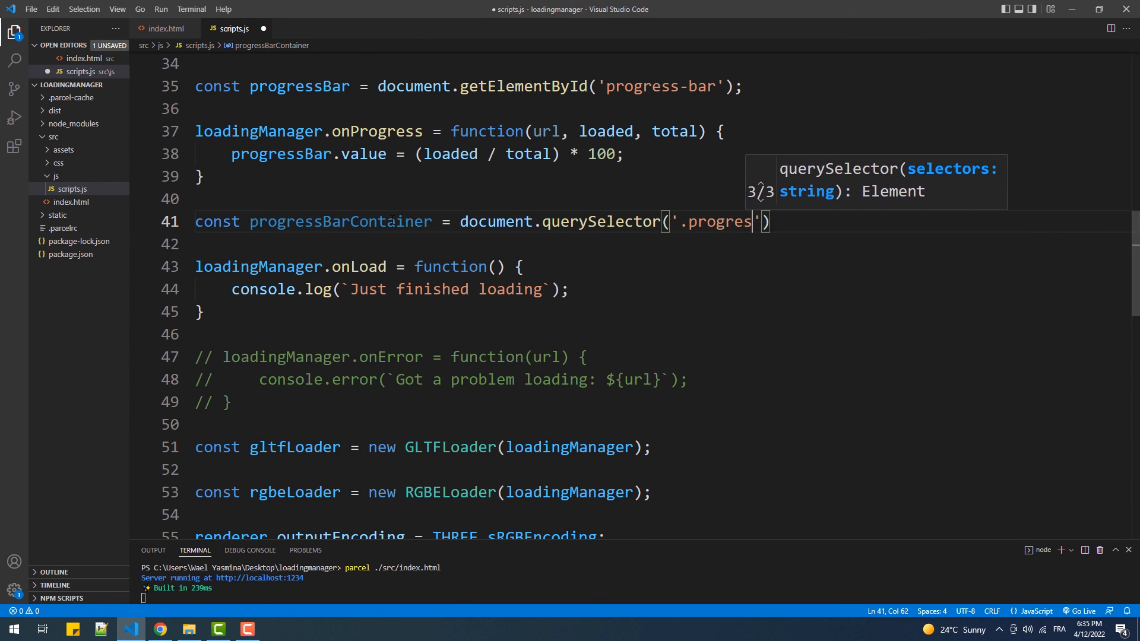
type("s-bar-container")
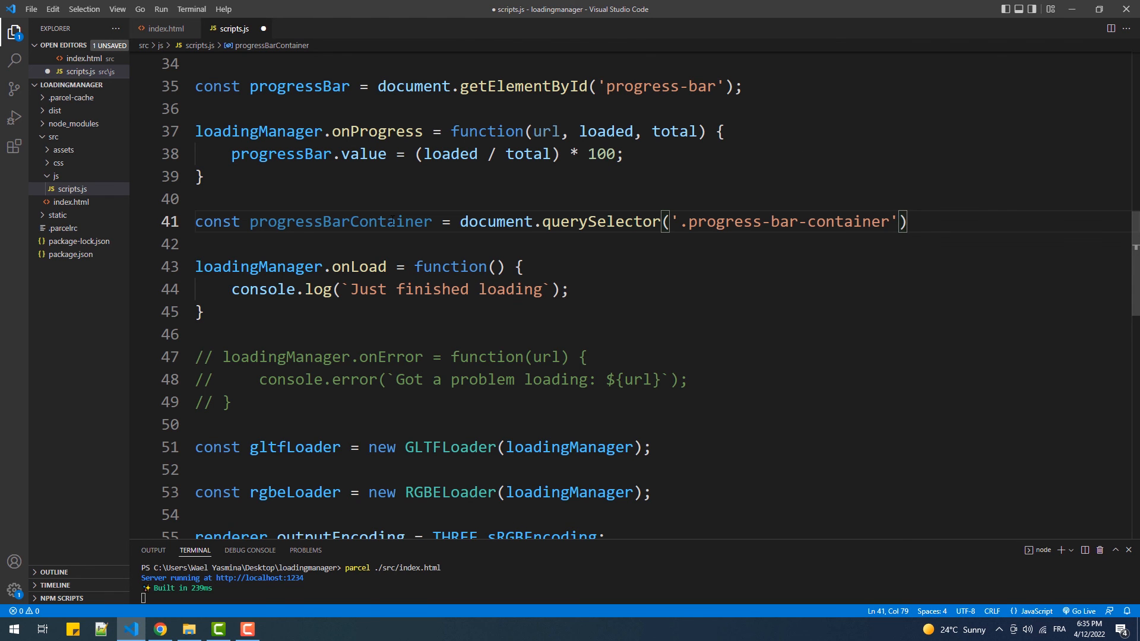
- Set progressBarContainer.style.display = 'none' inside onLoad and check the page in the browser
type("progressBarContainer.style.")
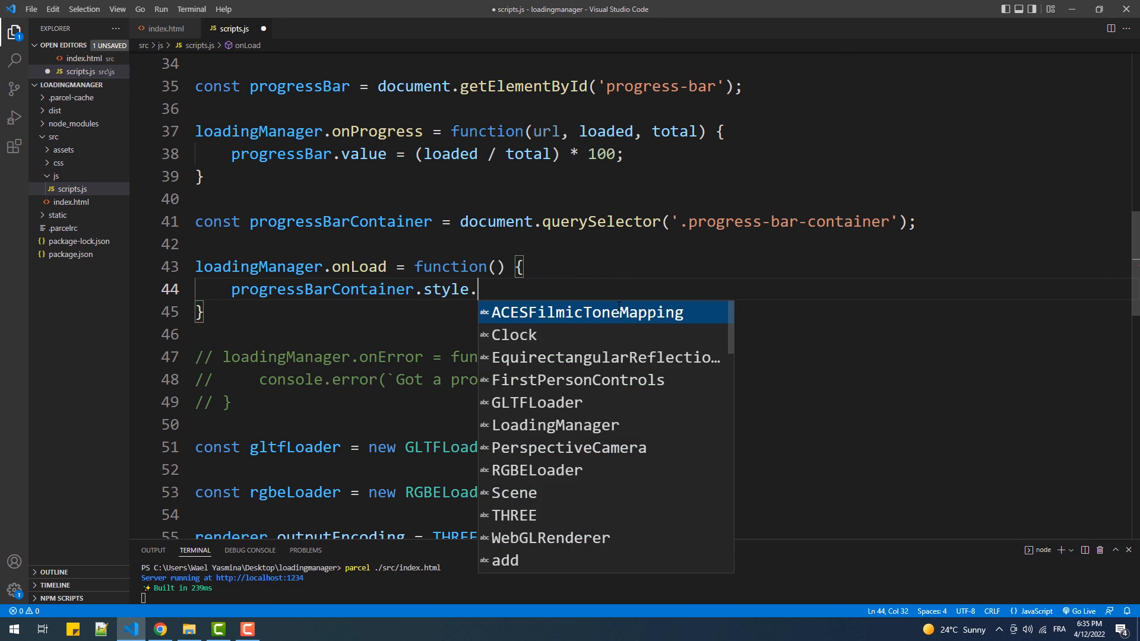
type("display = 'none';")
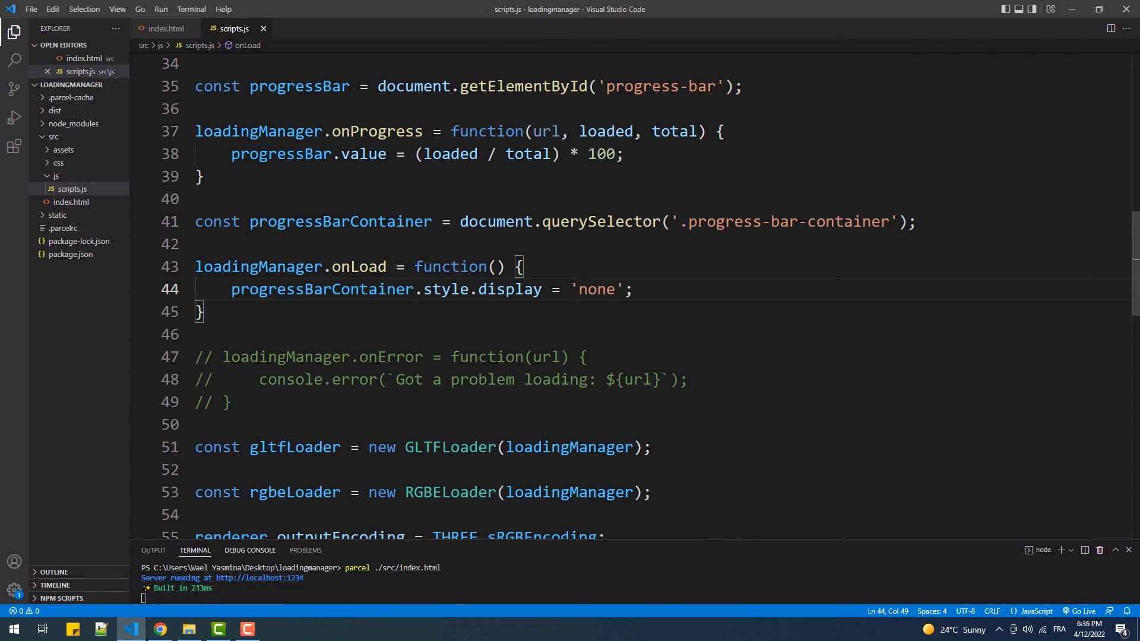
left_click(160, 629)
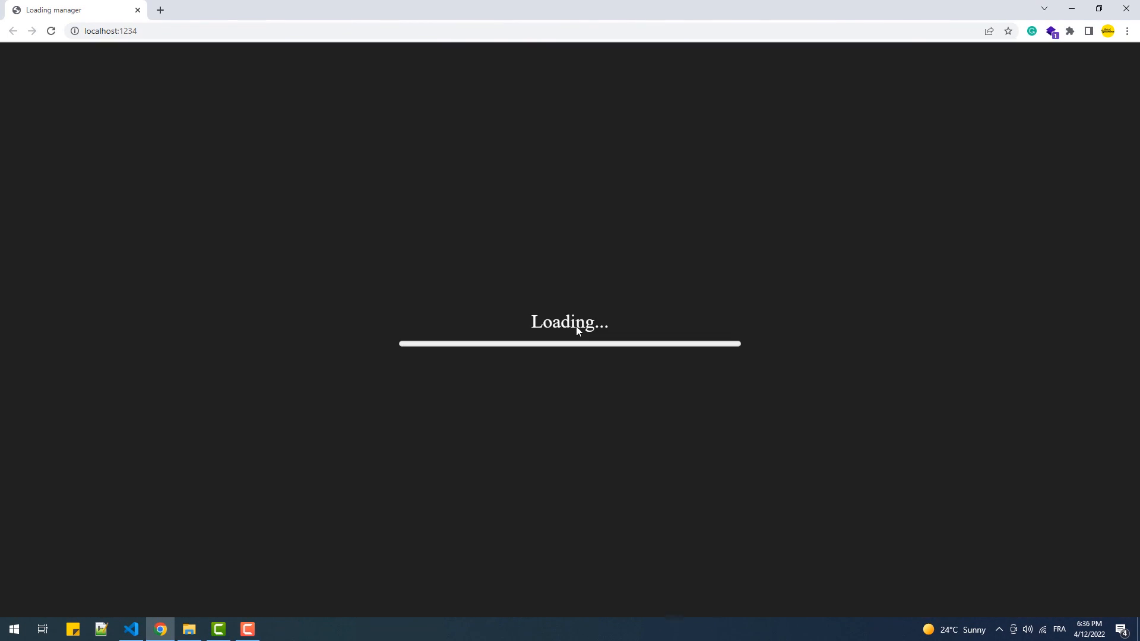
mouse_move(618, 410)
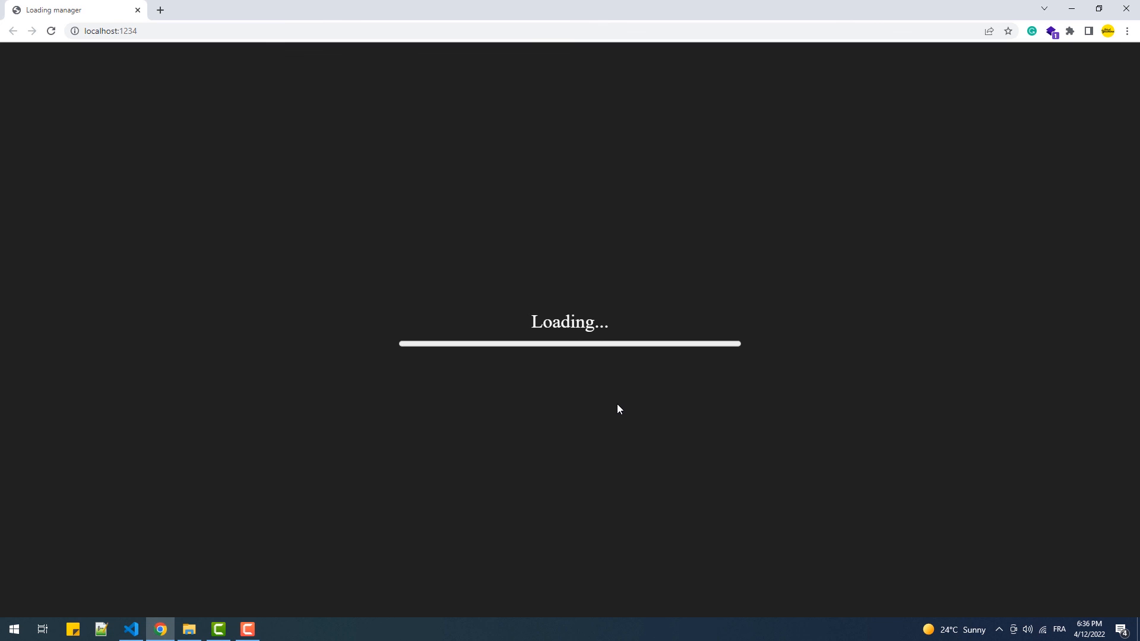